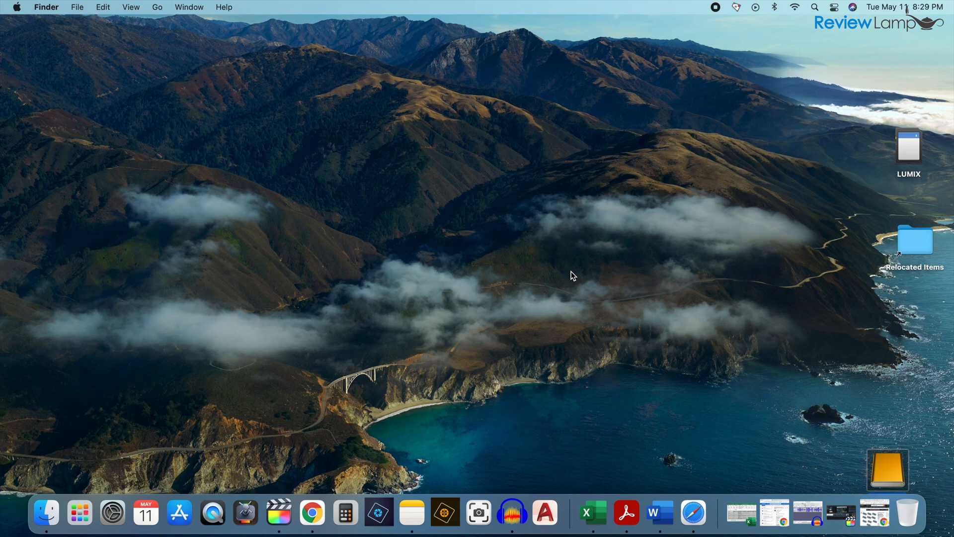
mouse_move(617, 264)
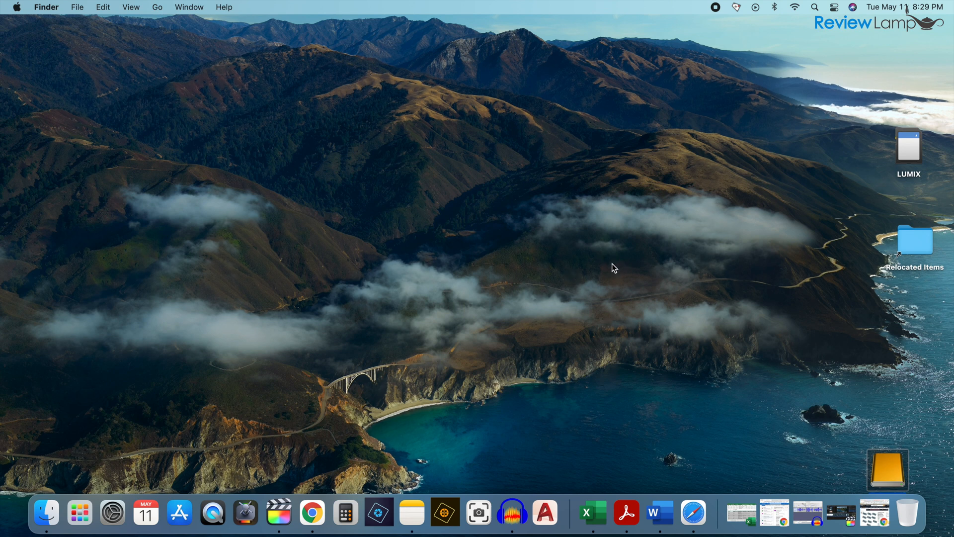
mouse_move(626, 260)
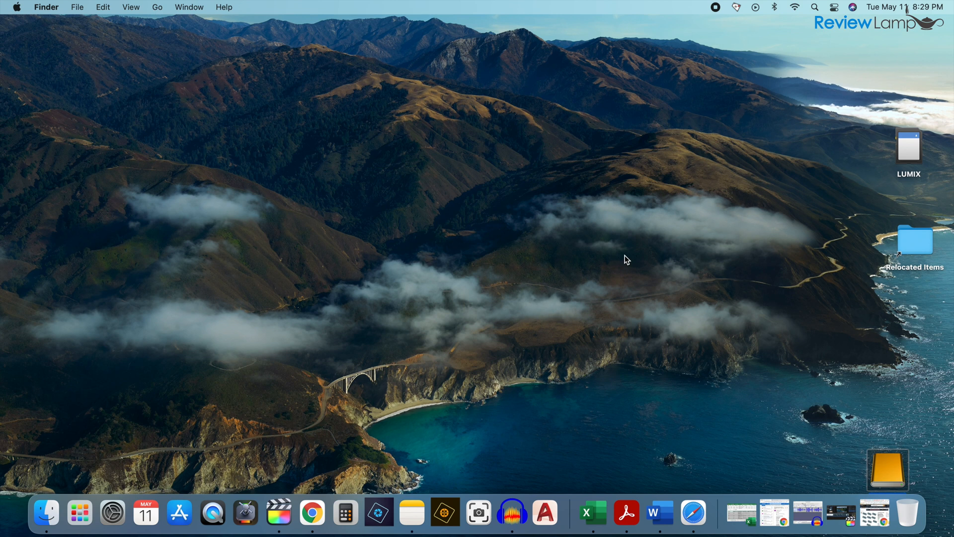
mouse_move(757, 42)
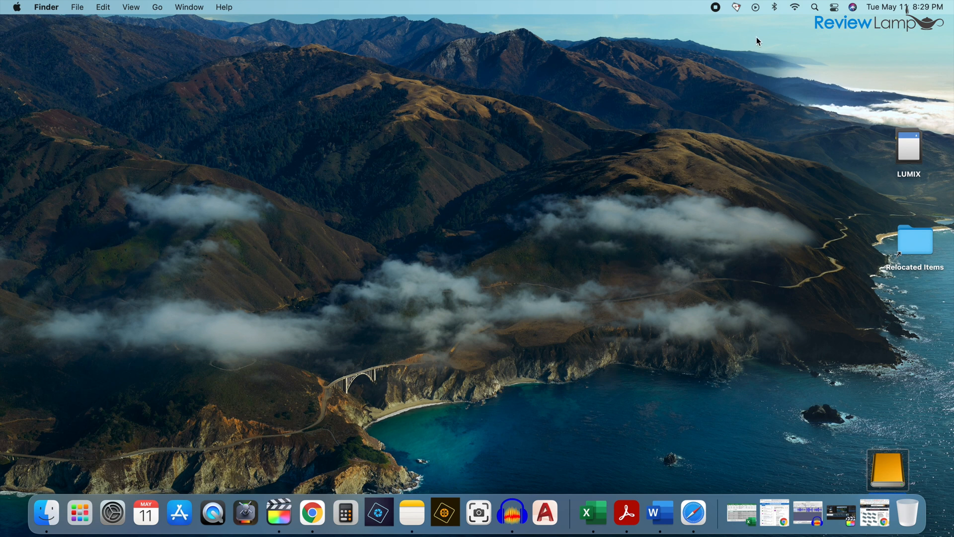
mouse_move(795, 12)
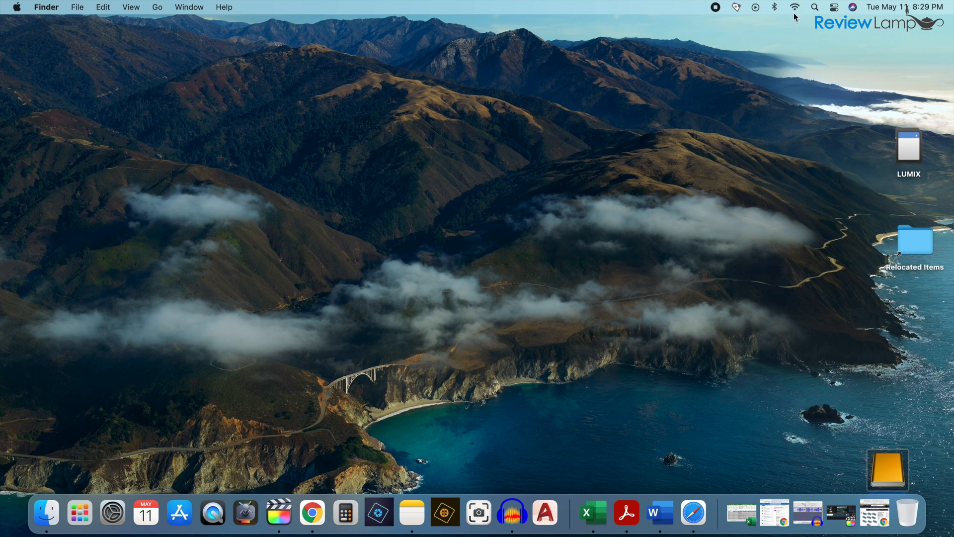
Step: Check the Mac's Wi-Fi network from the menu bar, then show Launchpad's app grid
click(794, 7)
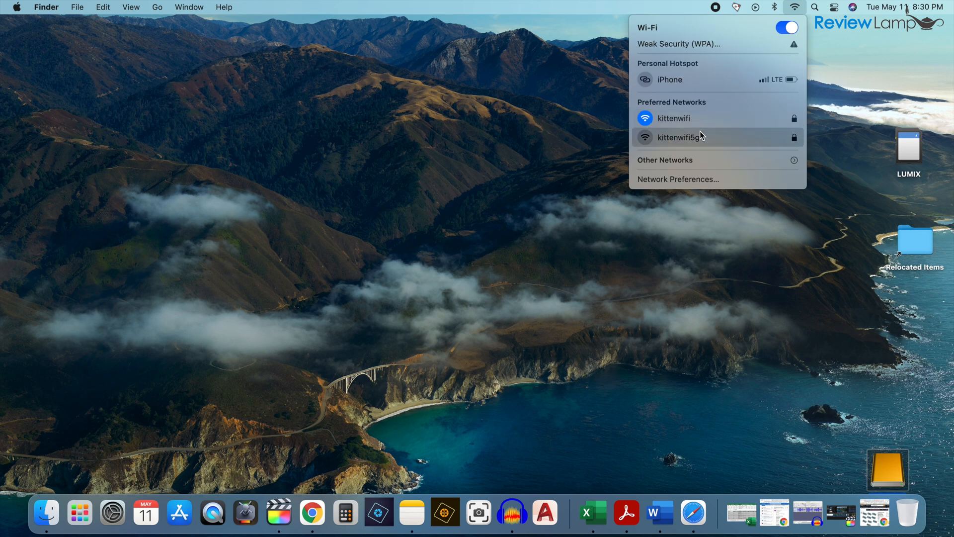
mouse_move(673, 118)
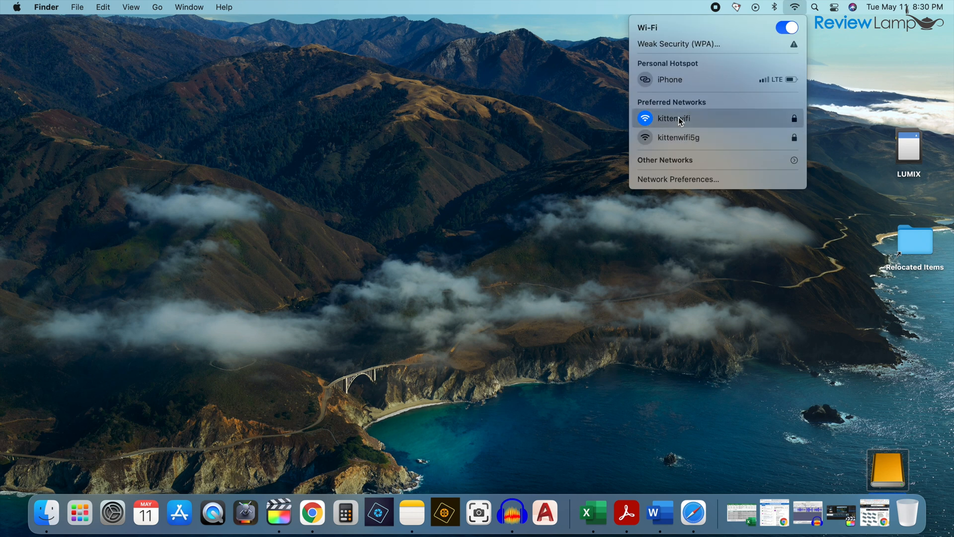
mouse_move(682, 137)
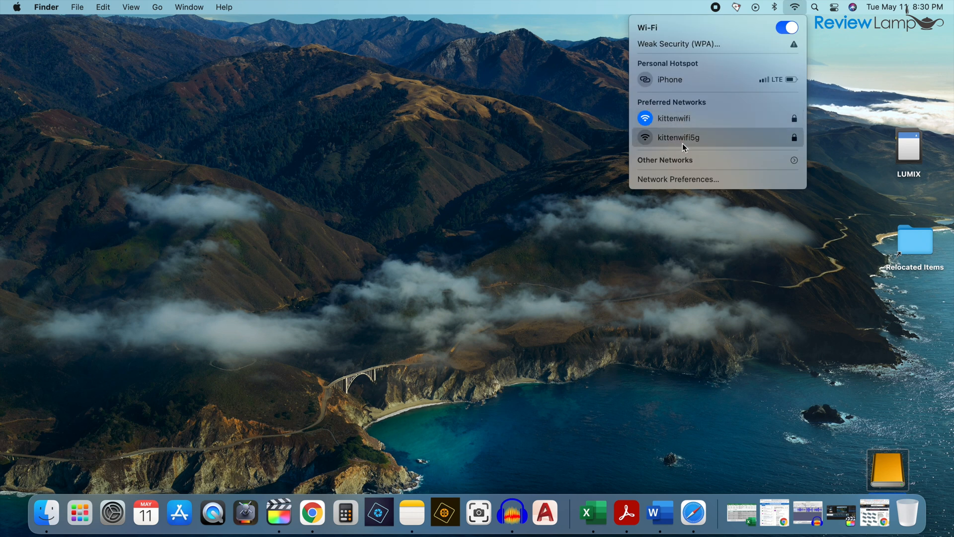
mouse_move(691, 146)
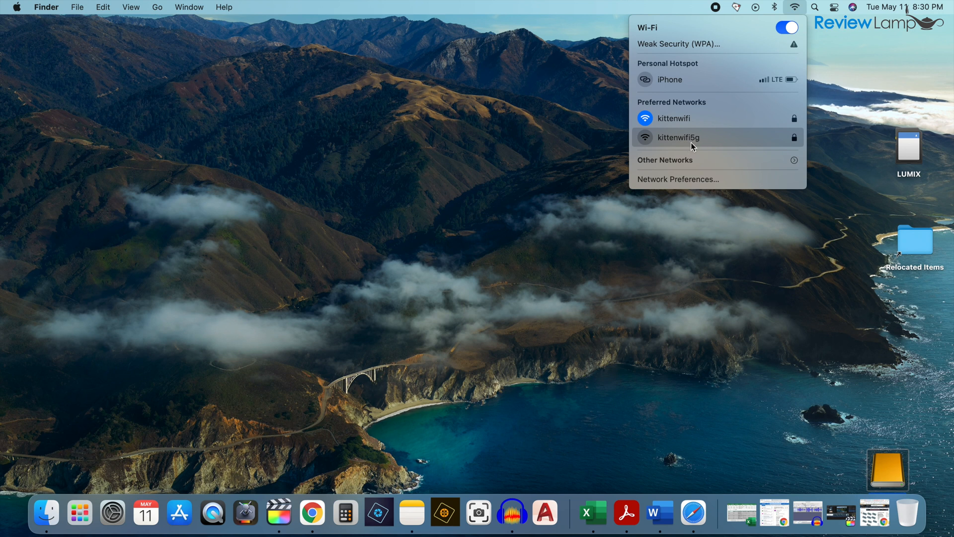
mouse_move(695, 143)
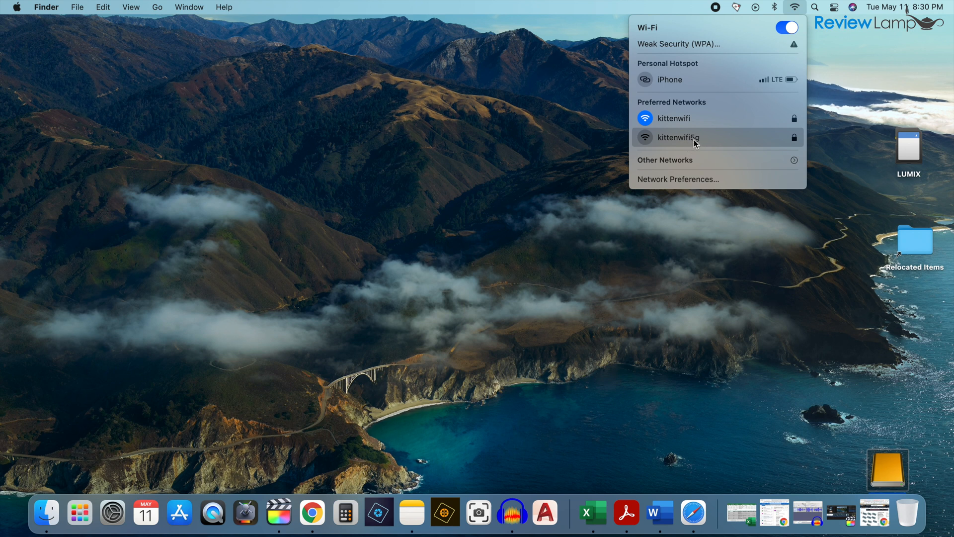
mouse_move(686, 119)
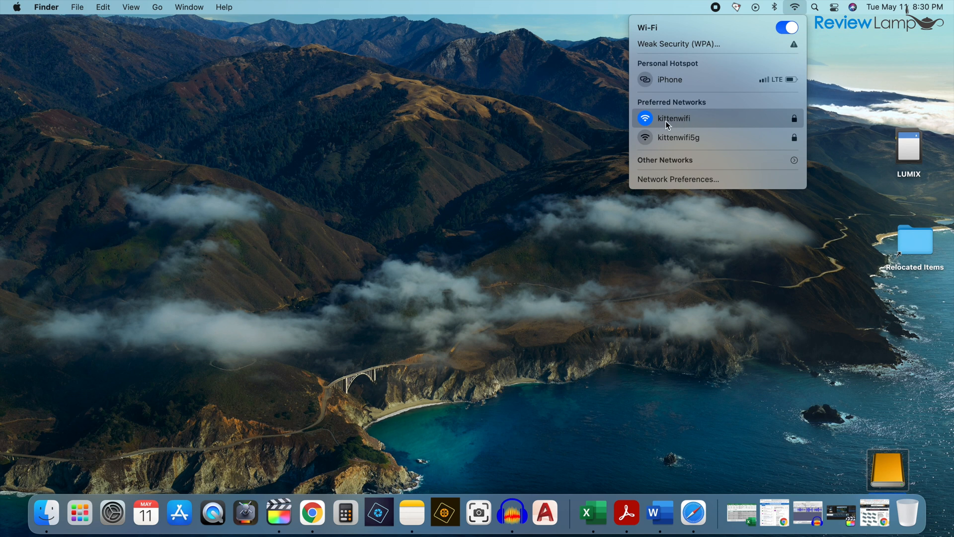
mouse_move(691, 125)
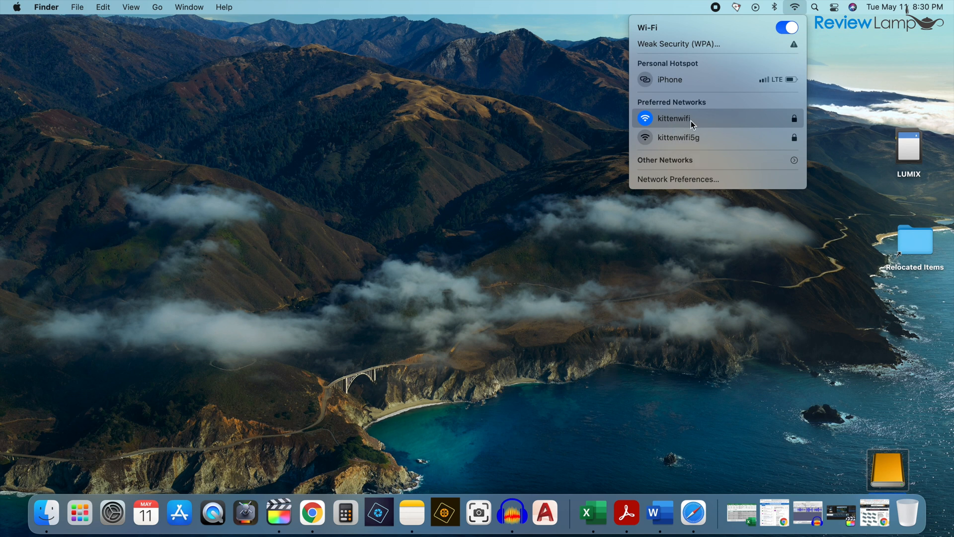
mouse_move(683, 125)
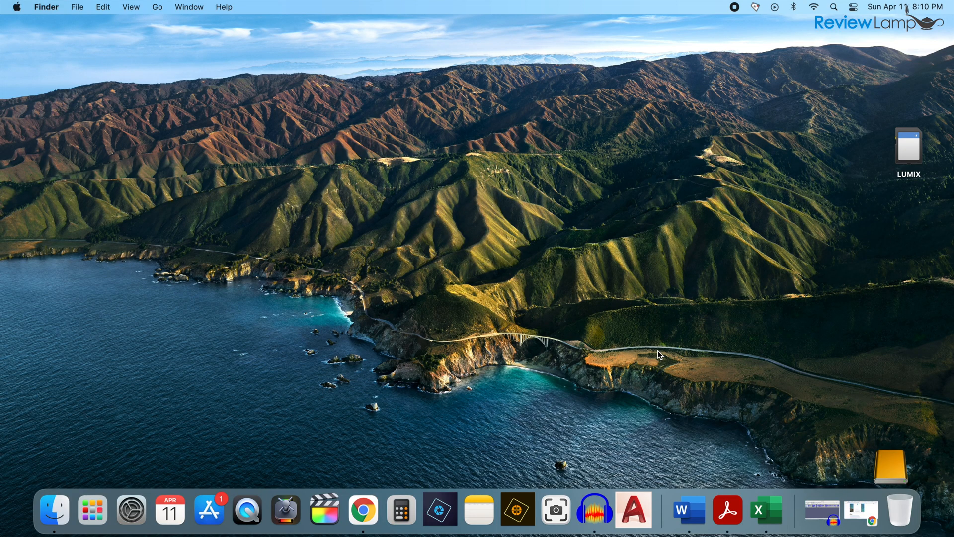
mouse_move(642, 371)
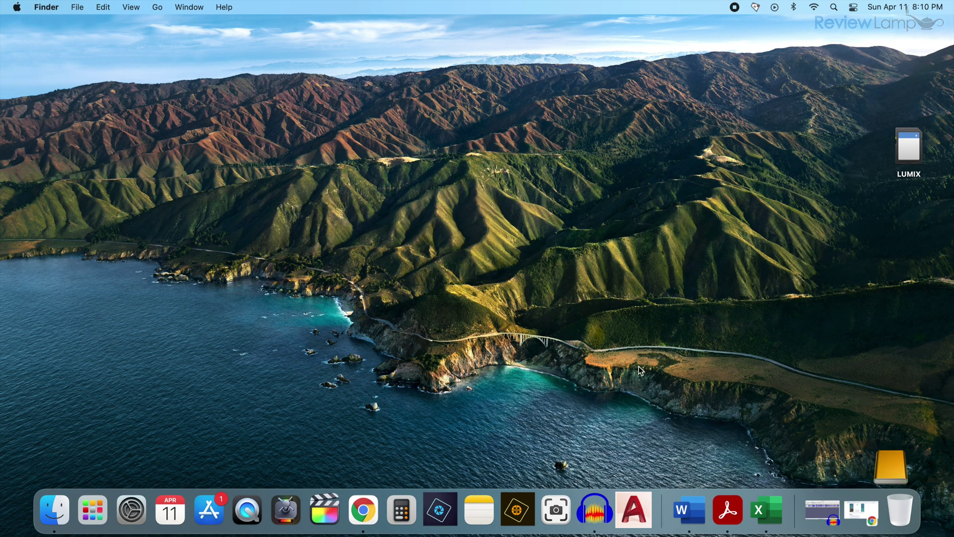
mouse_move(600, 370)
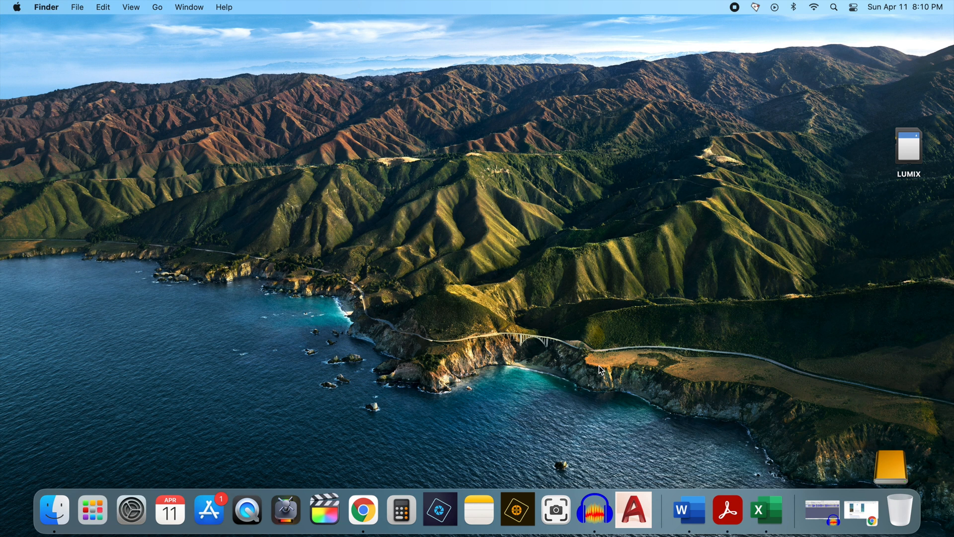
mouse_move(183, 429)
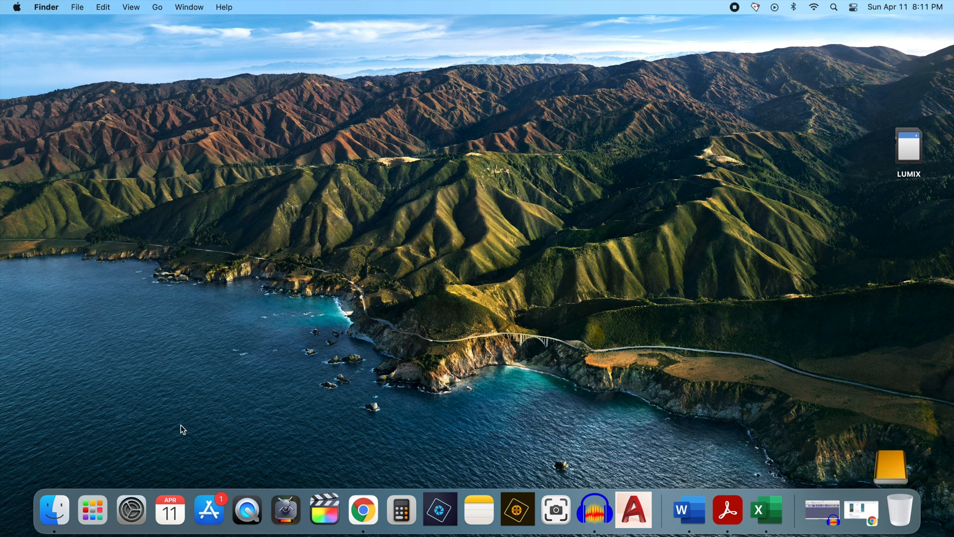
mouse_move(93, 509)
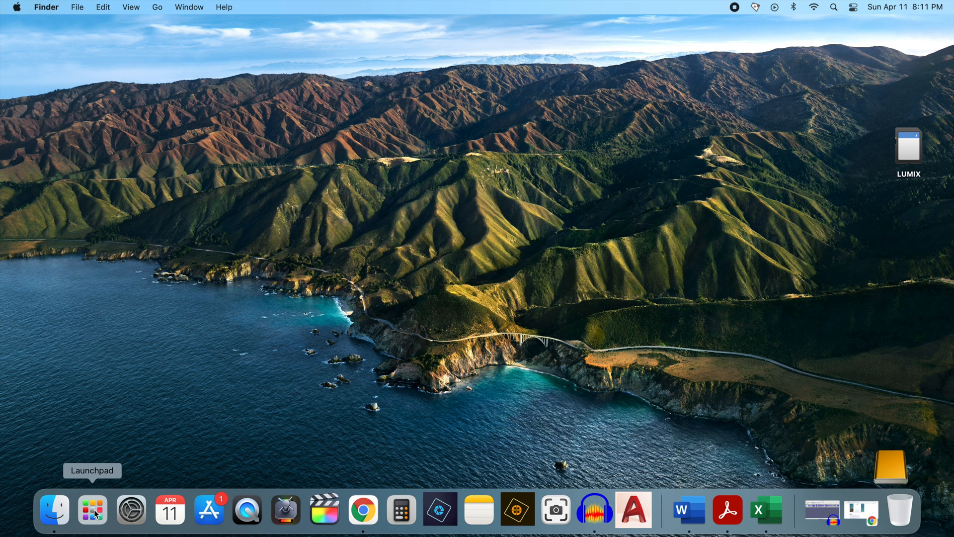
click(91, 510)
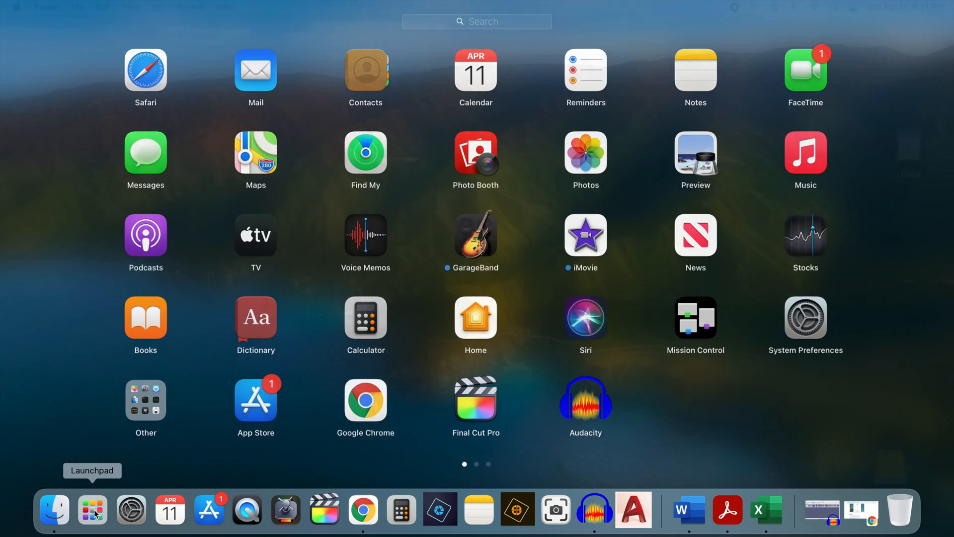
mouse_move(256, 411)
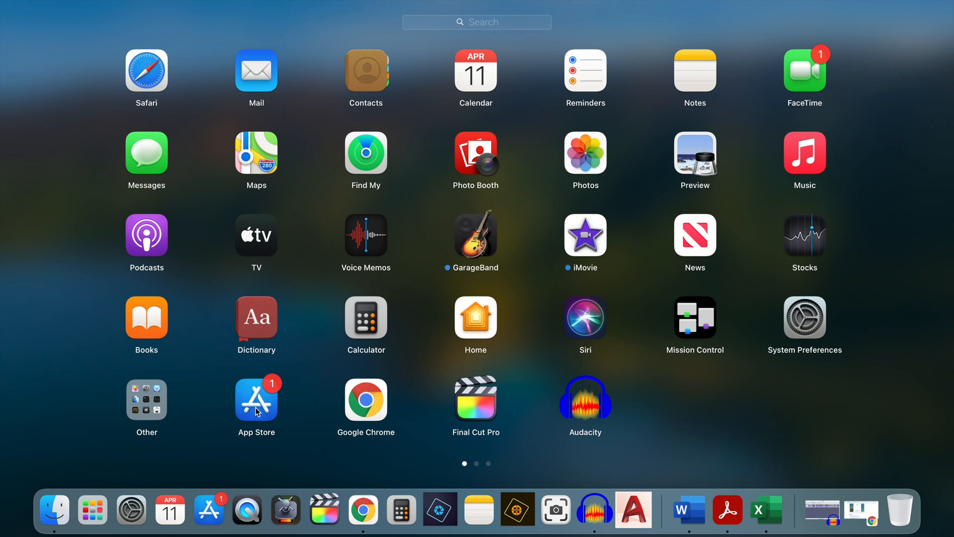
Step: Launch the App Store, search 'hp smart', and download HP Smart for Desktop
click(256, 400)
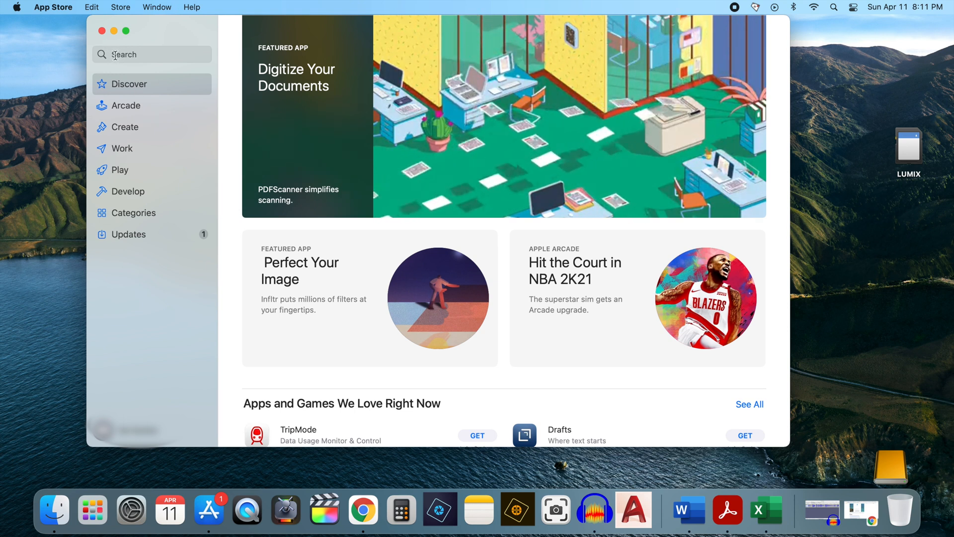
text(hp)
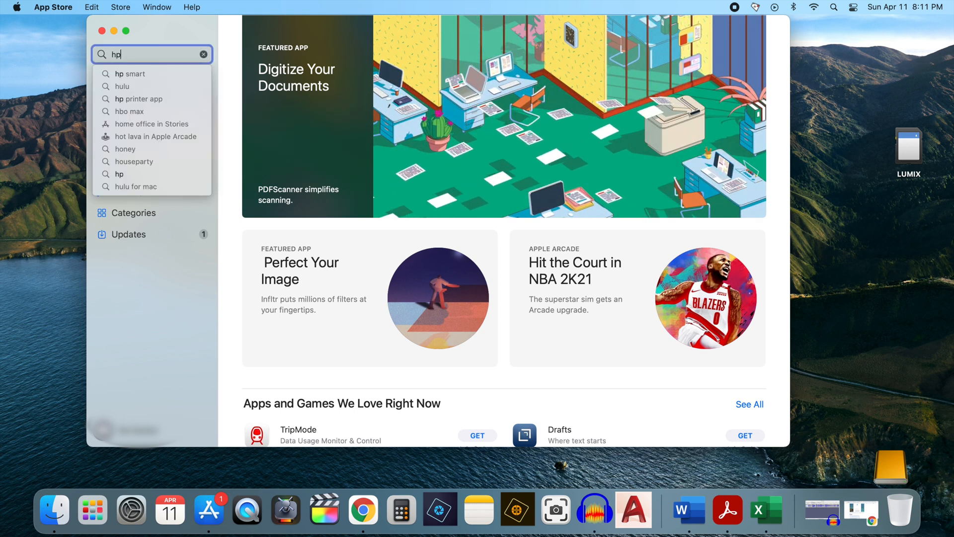
click(129, 73)
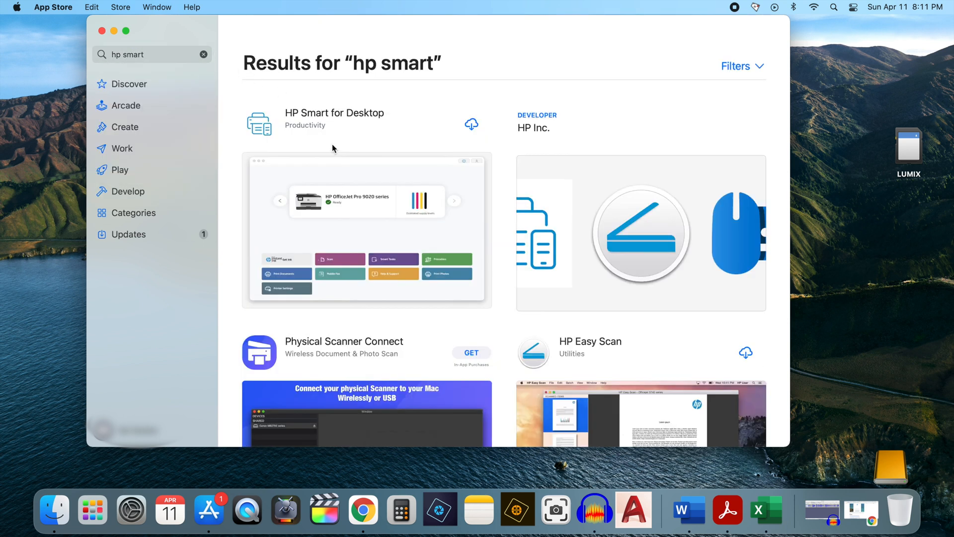
mouse_move(353, 121)
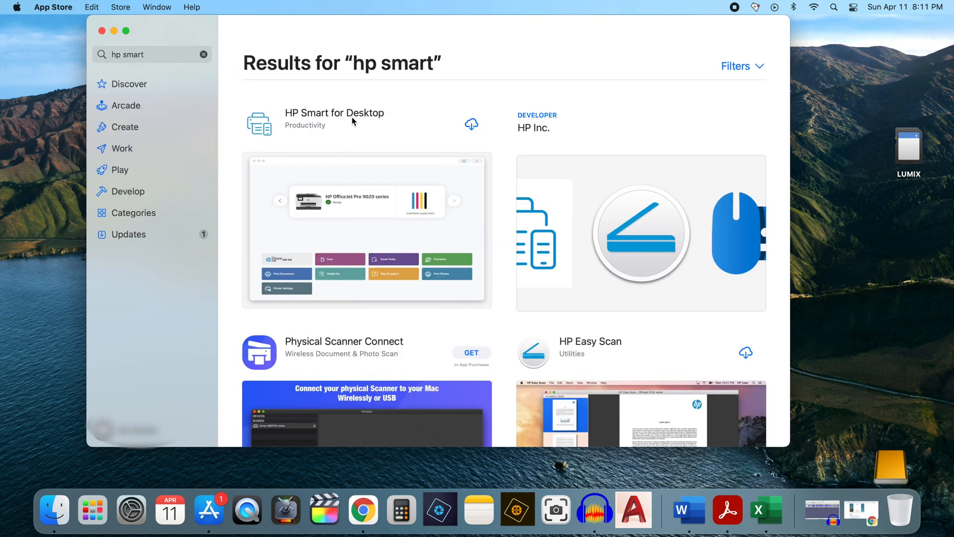
click(334, 113)
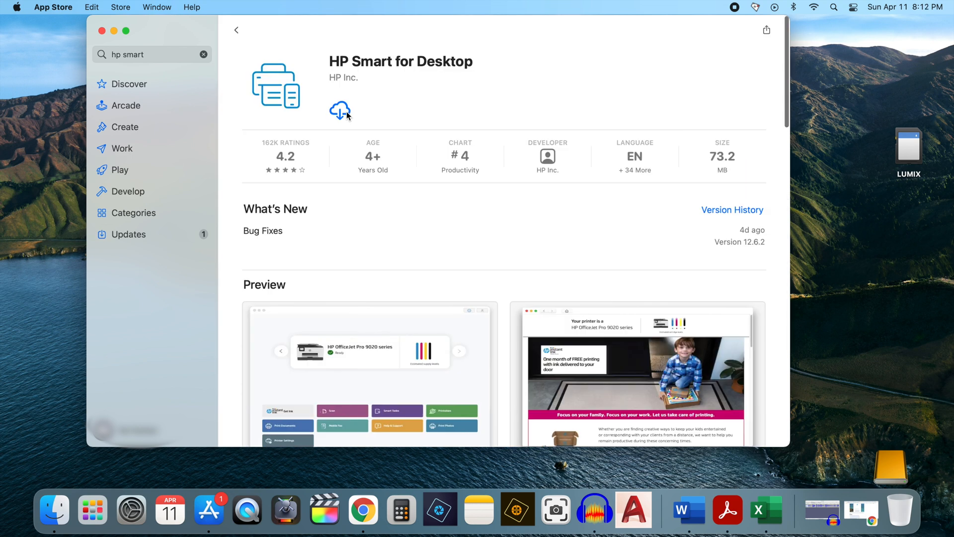
click(340, 110)
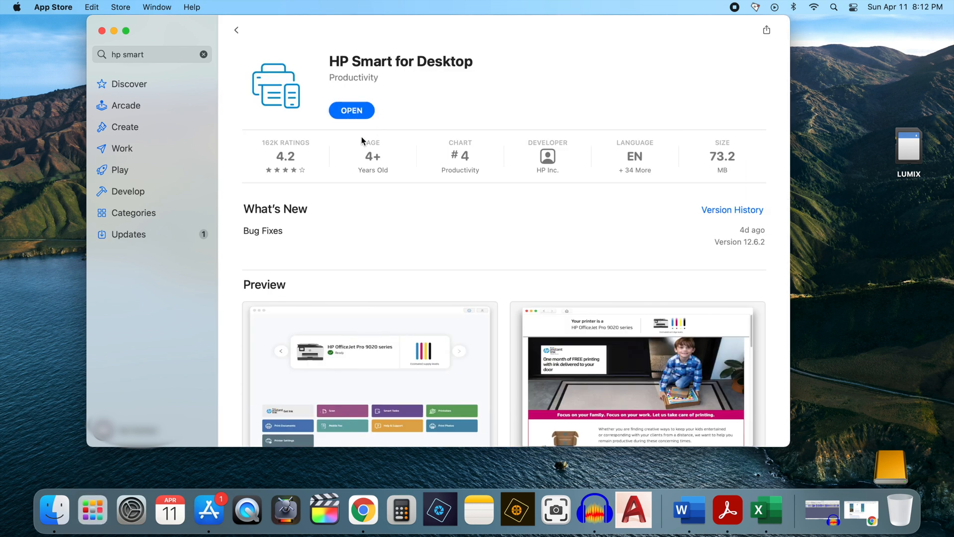
mouse_move(362, 123)
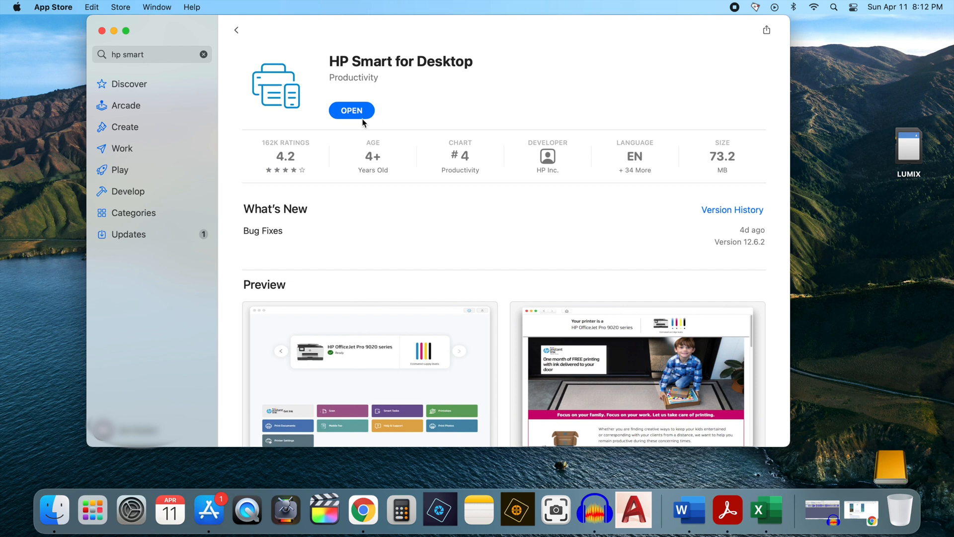
Step: Open HP Smart, accept the welcome terms, and skip signing in to reach the home screen
click(350, 110)
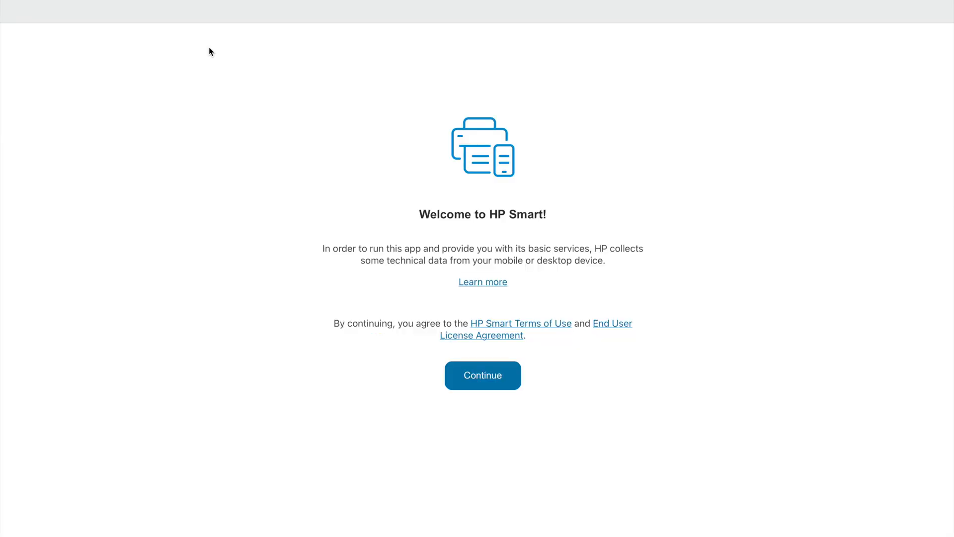
click(483, 375)
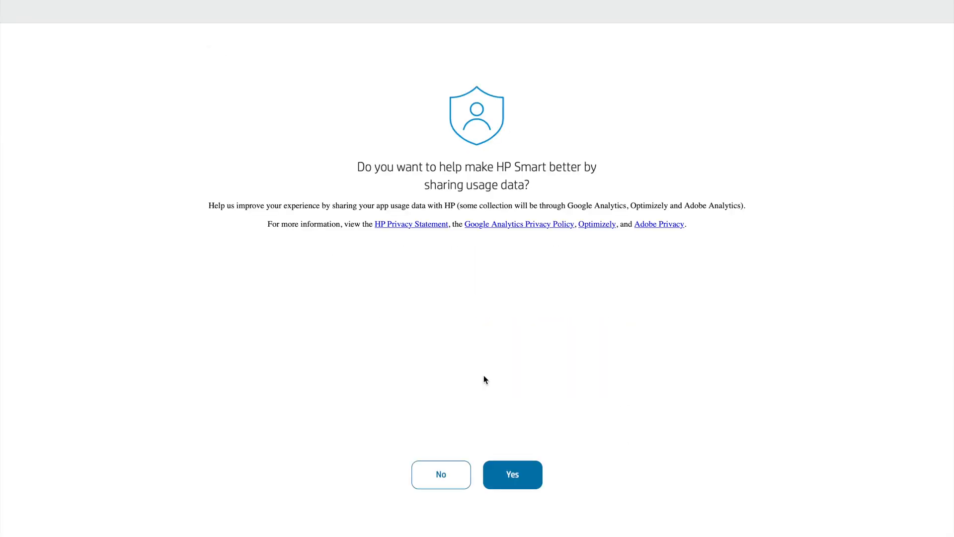
mouse_move(461, 356)
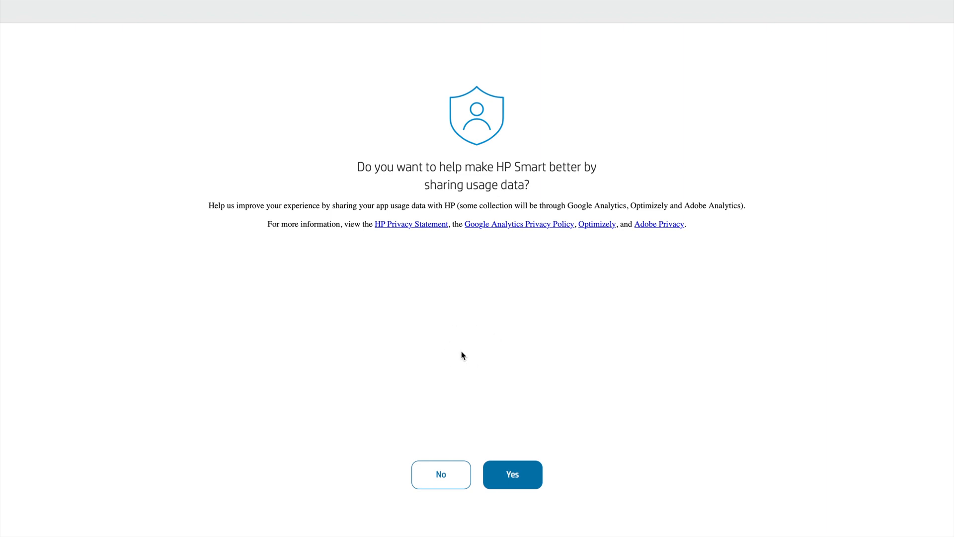
mouse_move(470, 351)
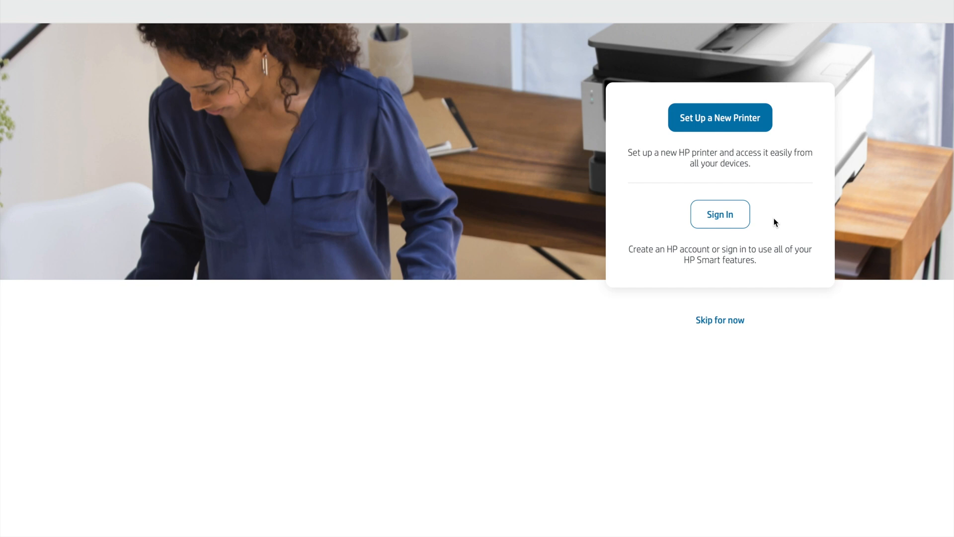
mouse_move(728, 226)
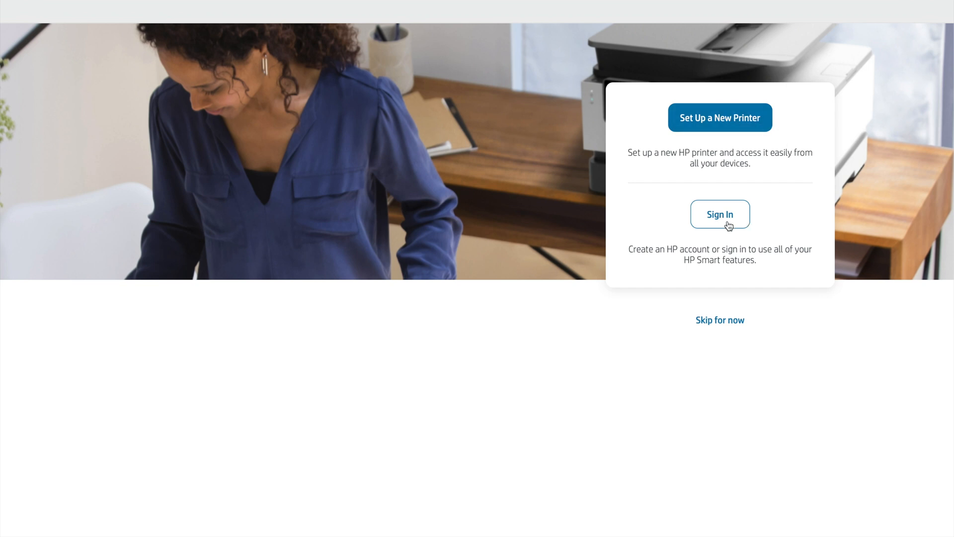
mouse_move(720, 319)
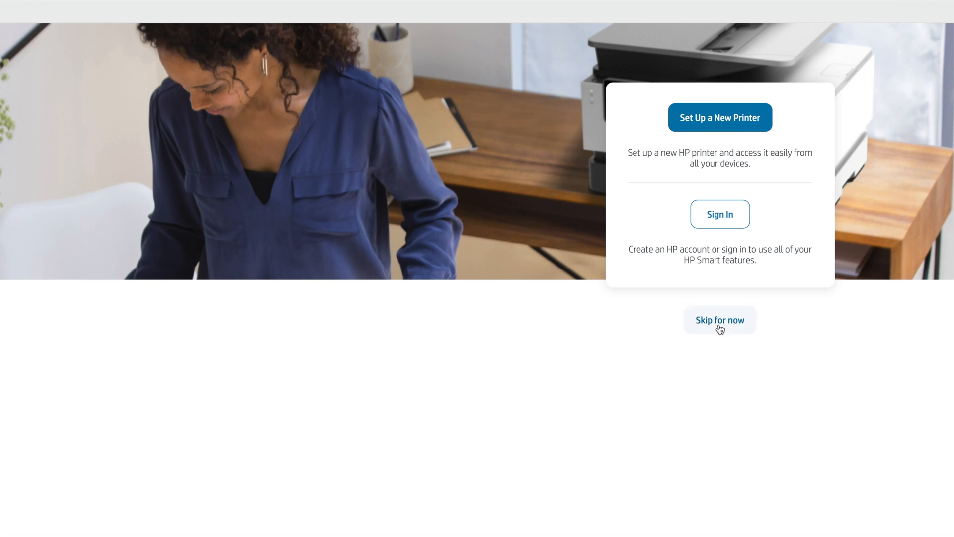
mouse_move(729, 327)
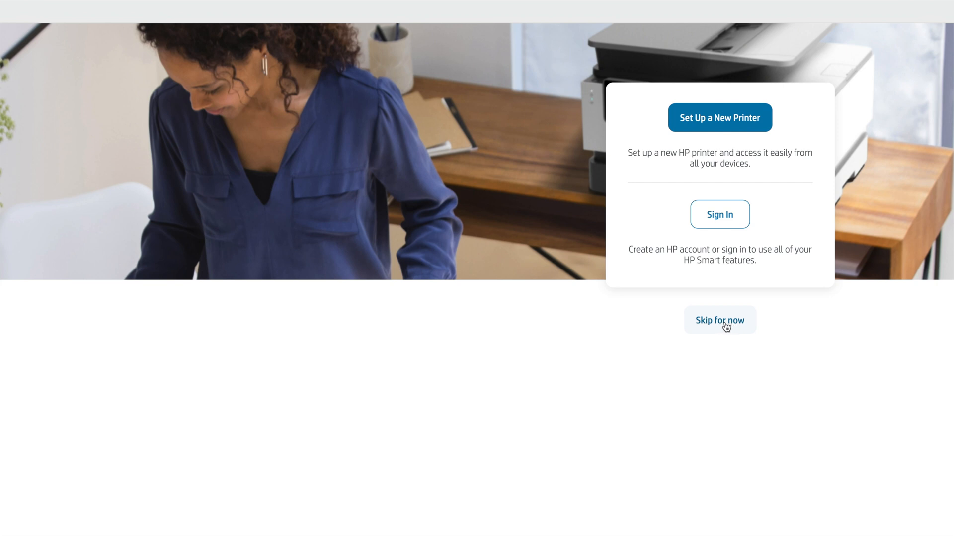
click(720, 319)
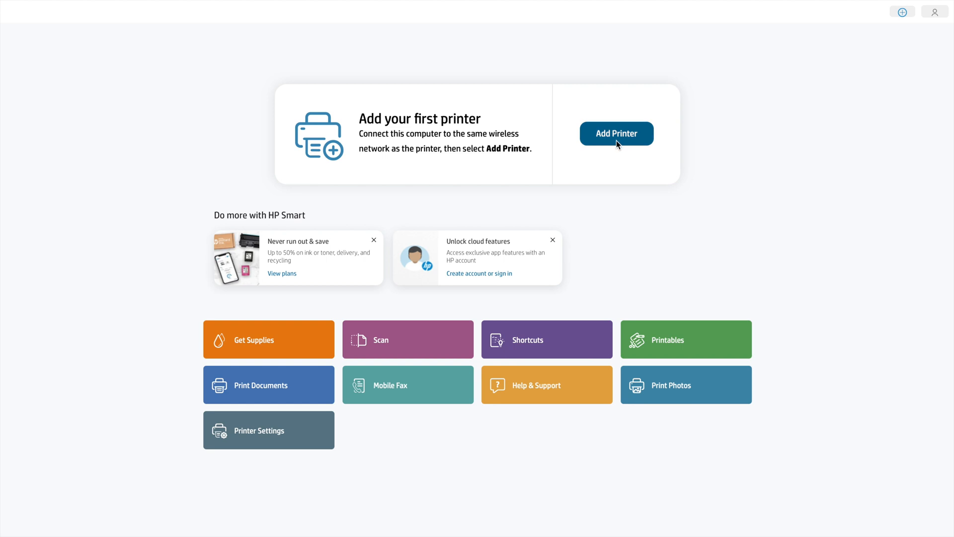
Step: Start Add Printer to list the found printers, including the HP DeskJet 3700 series
click(616, 134)
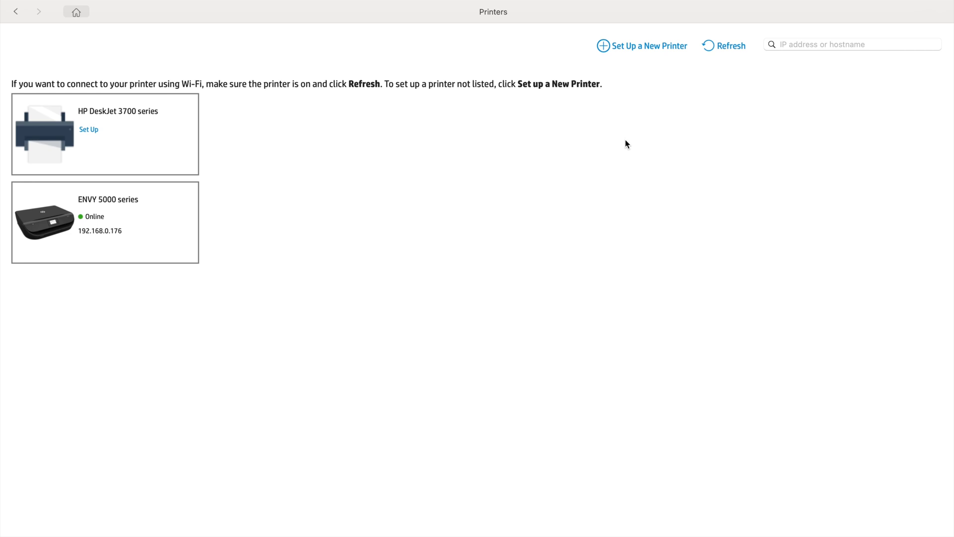
mouse_move(80, 113)
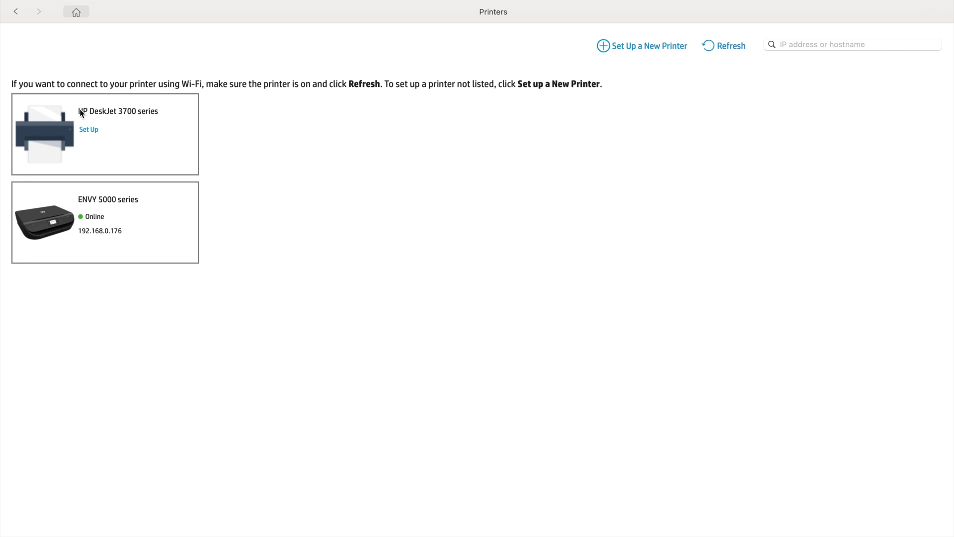
mouse_move(159, 119)
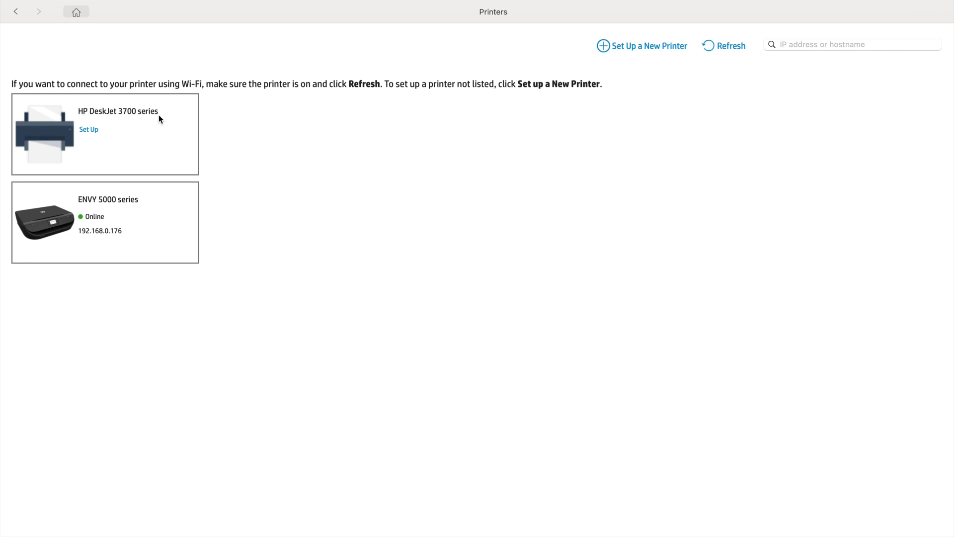
mouse_move(88, 133)
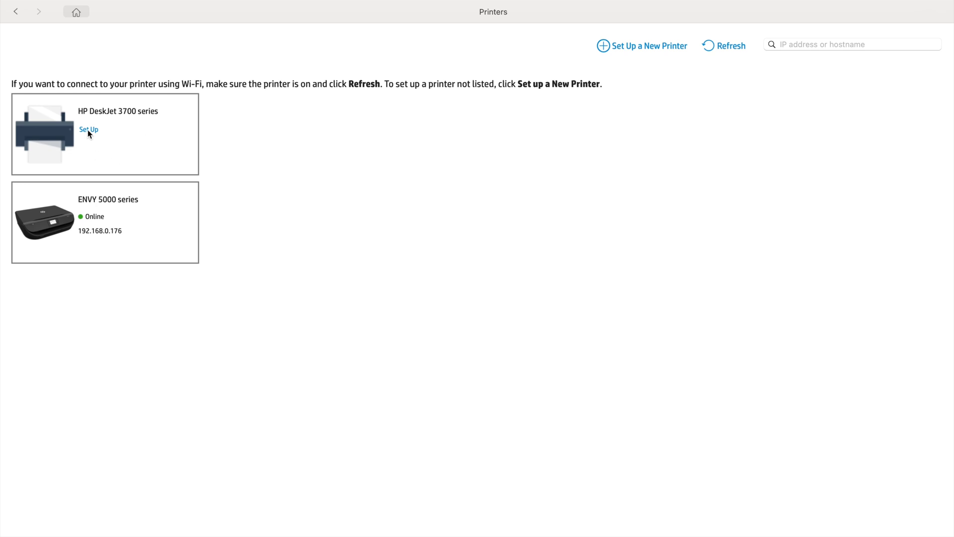
Step: Begin DeskJet 3700 setup and let the app fill in the kittenwifi password
click(88, 129)
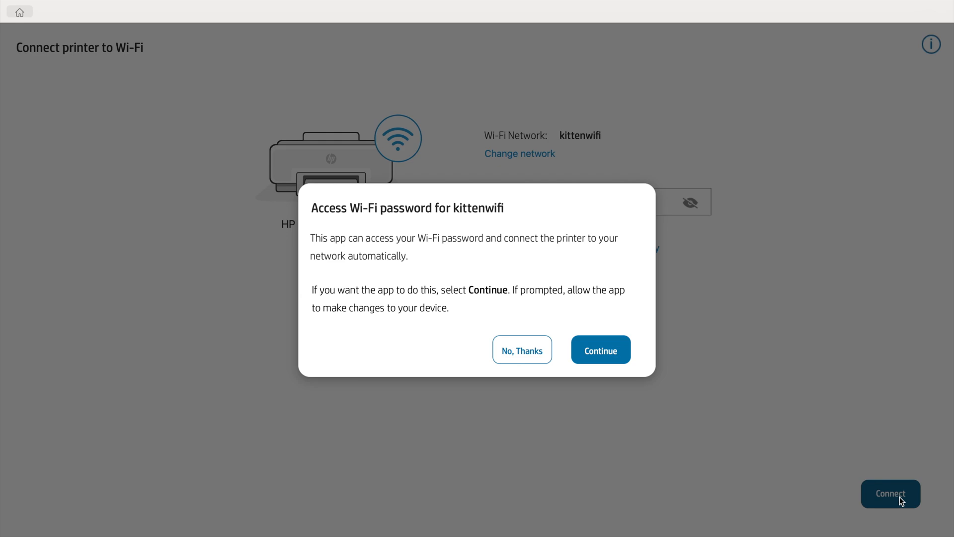
mouse_move(425, 220)
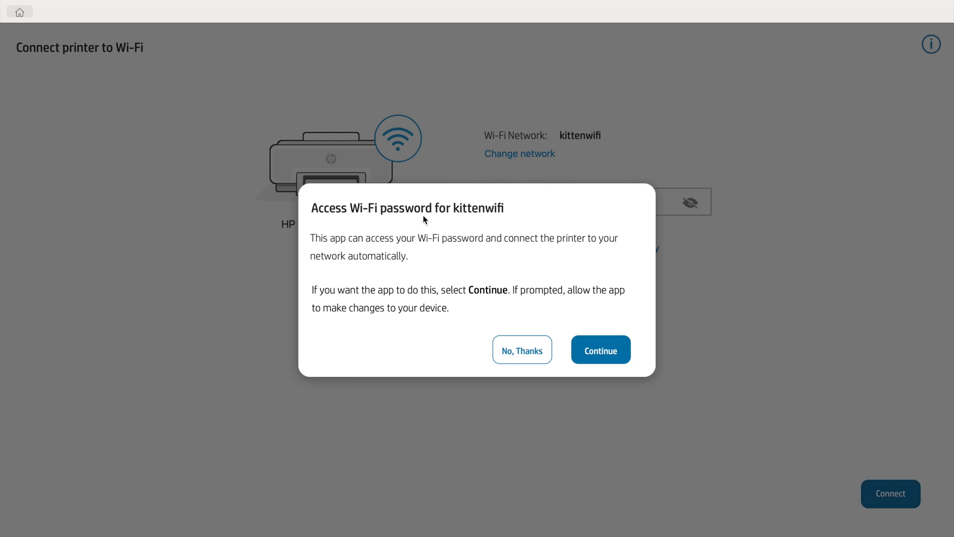
mouse_move(359, 221)
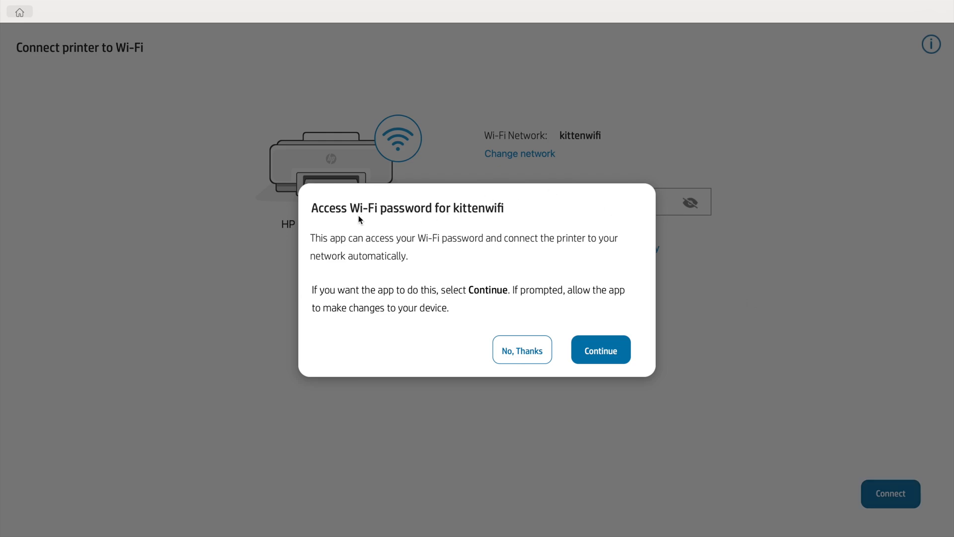
mouse_move(335, 217)
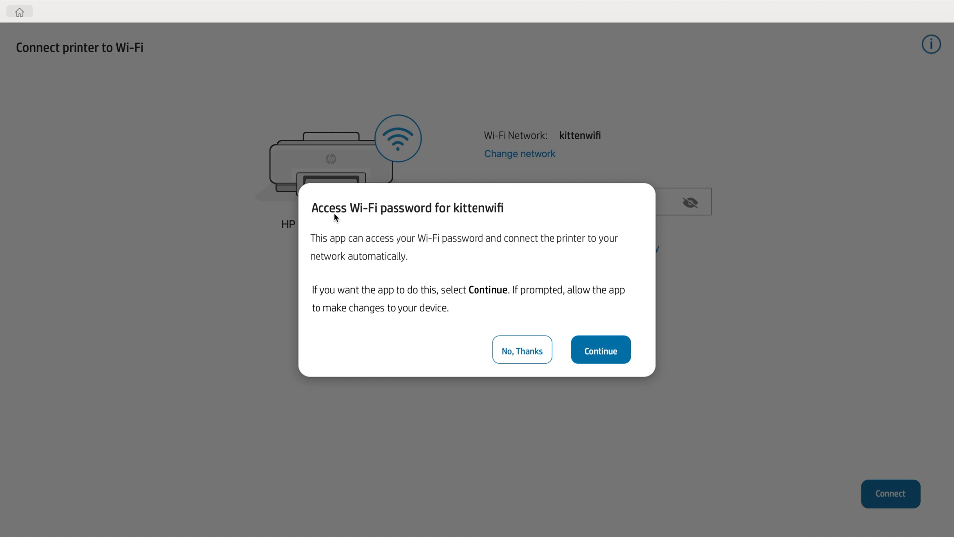
mouse_move(341, 265)
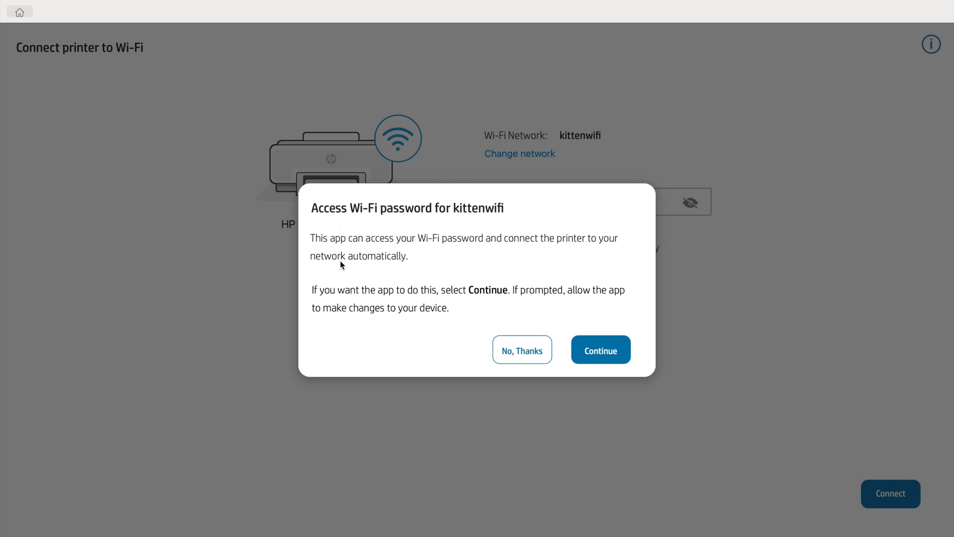
mouse_move(334, 226)
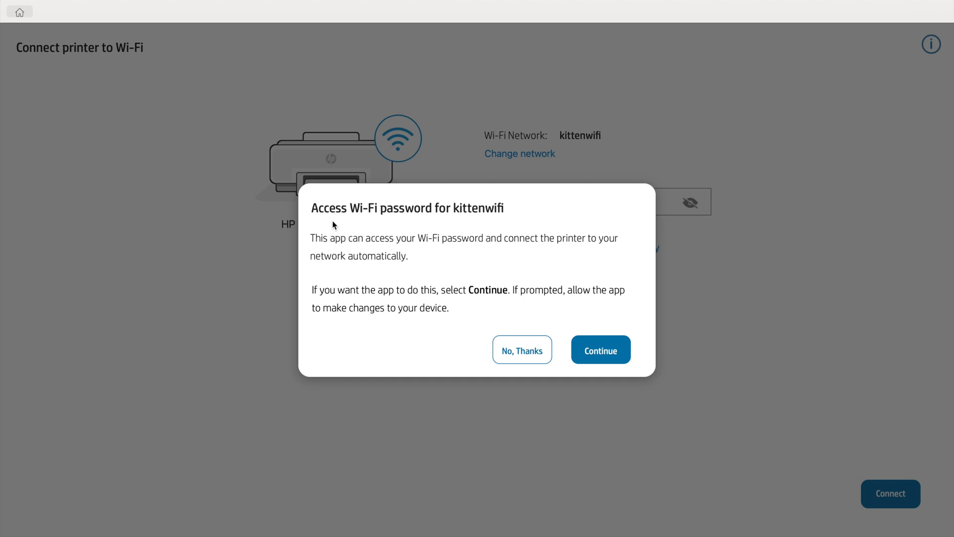
mouse_move(477, 230)
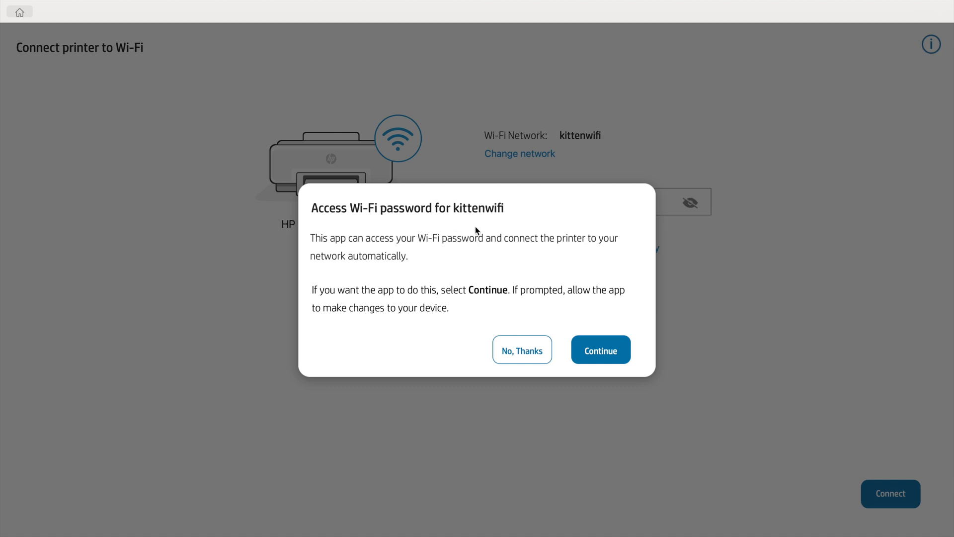
click(522, 350)
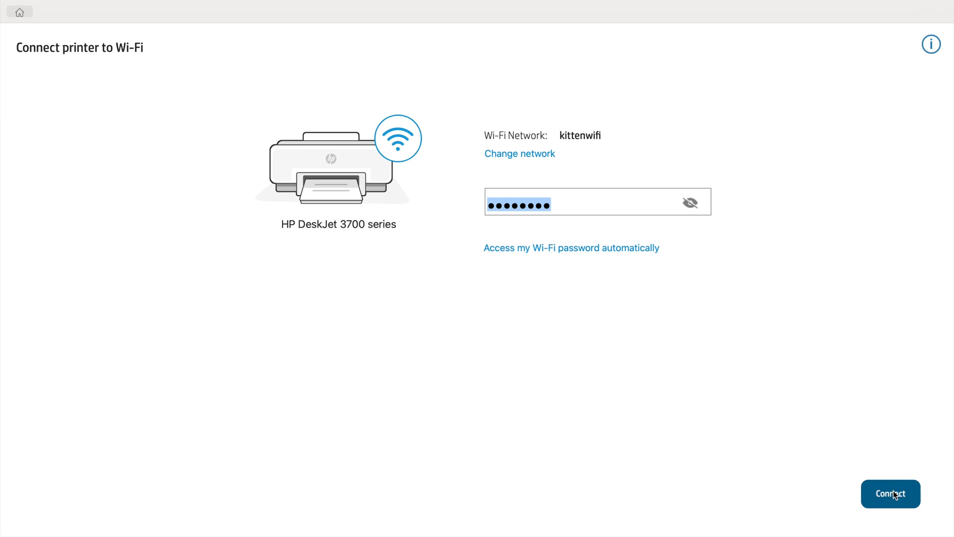
Step: Connect the DeskJet 3700 to kittenwifi and continue past the connected confirmation
click(889, 494)
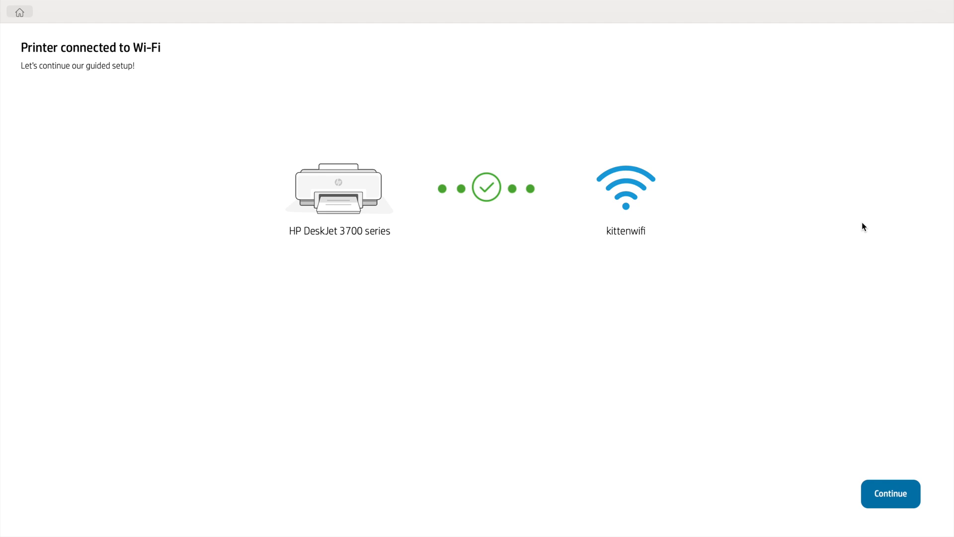
click(889, 493)
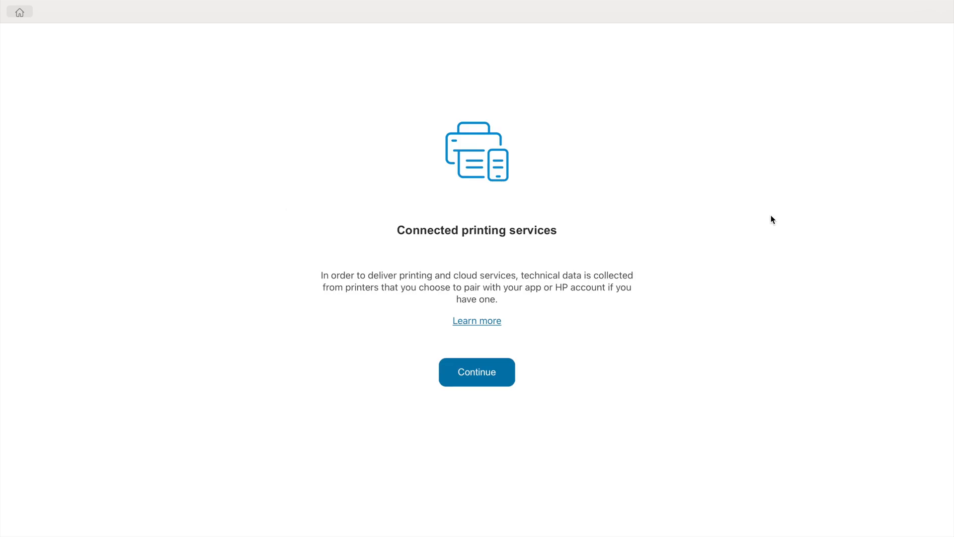
mouse_move(476, 372)
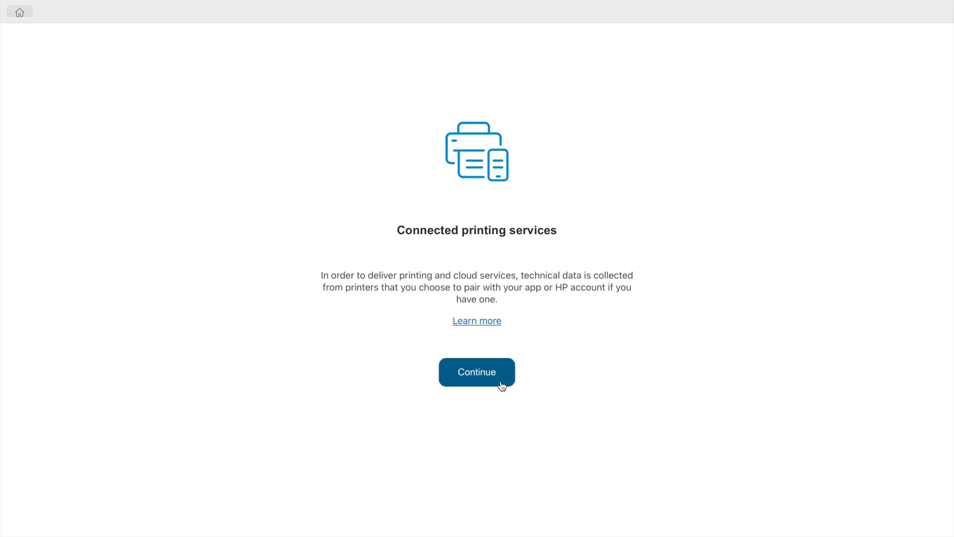
Step: Accept the connected printing services notice to reach the HP account page
click(476, 372)
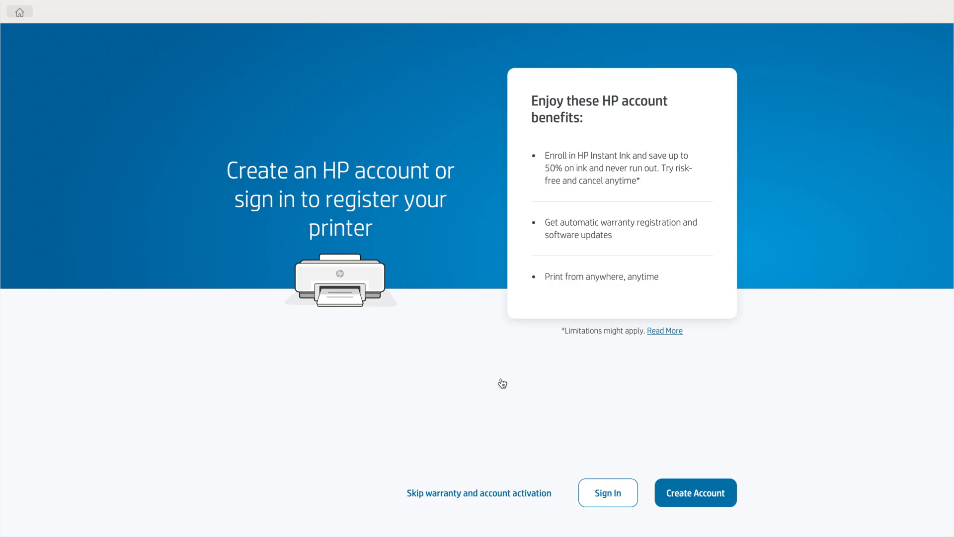
mouse_move(782, 374)
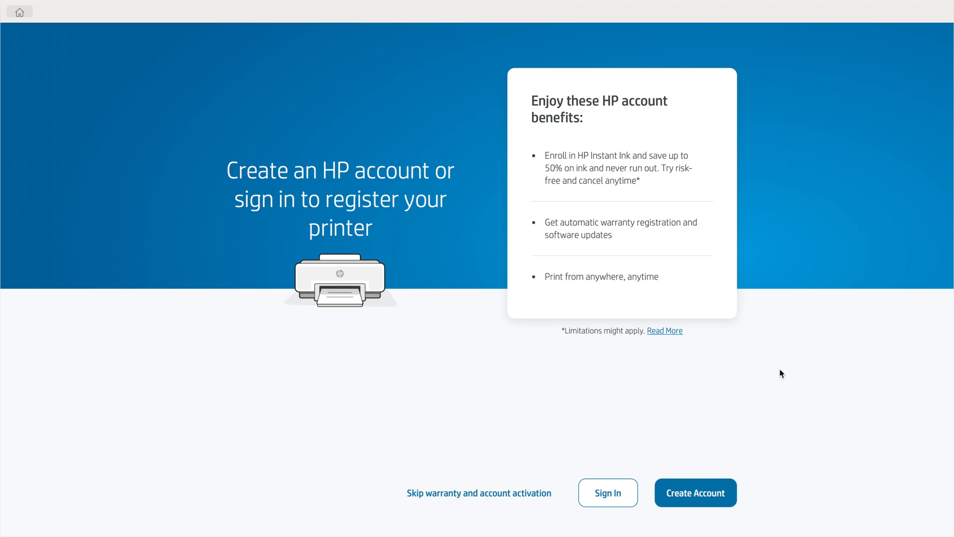
mouse_move(692, 261)
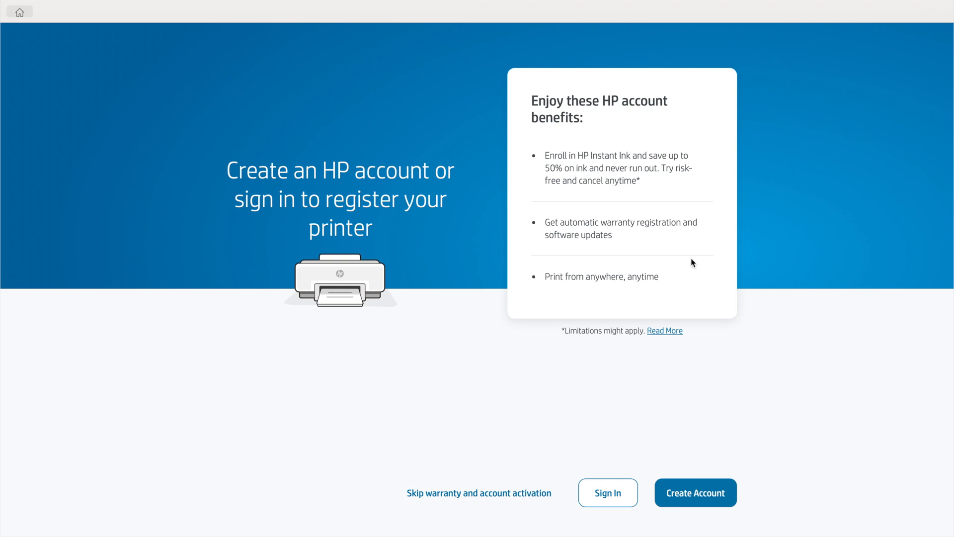
mouse_move(618, 325)
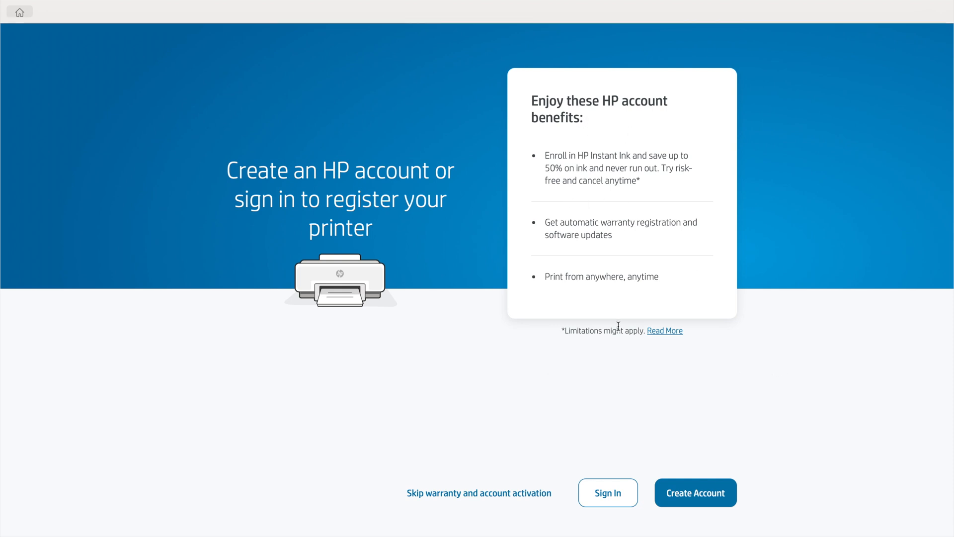
mouse_move(597, 237)
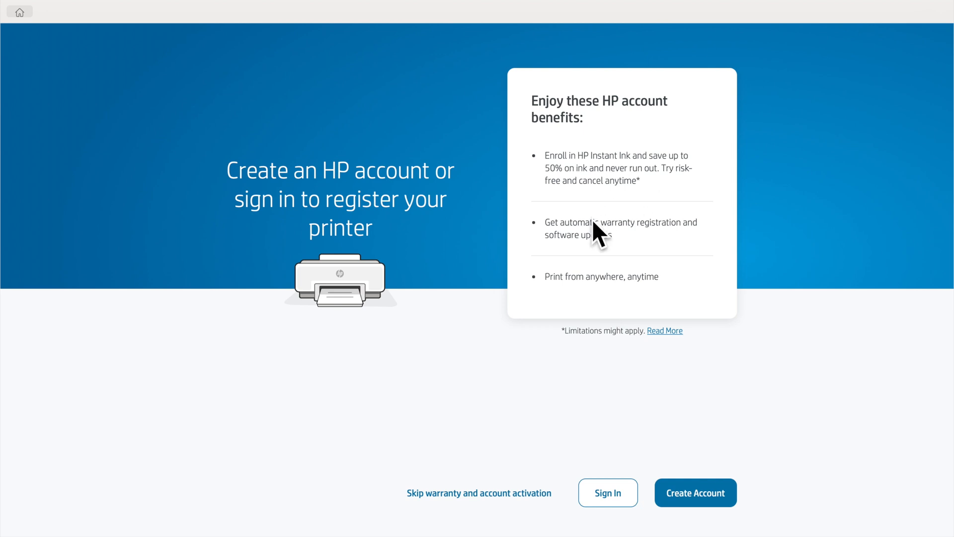
mouse_move(594, 180)
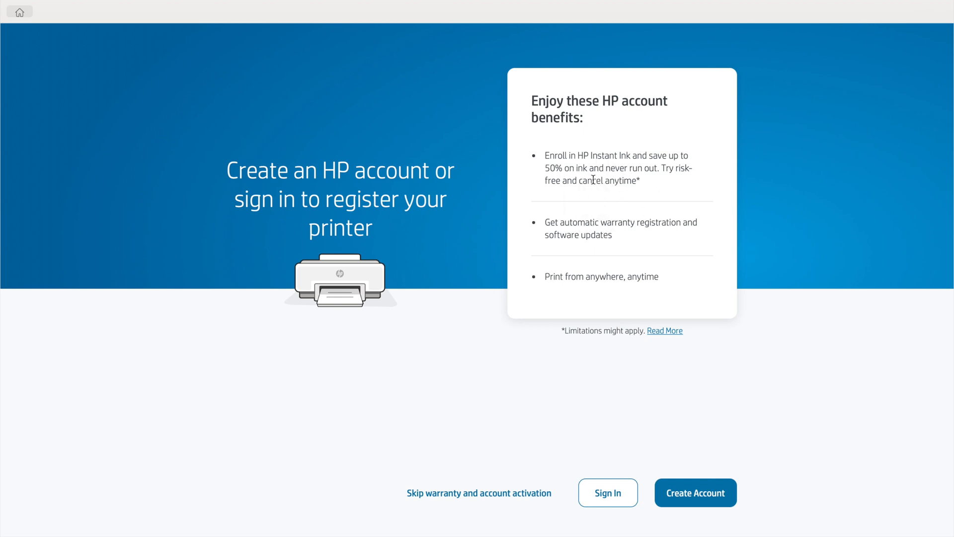
mouse_move(582, 195)
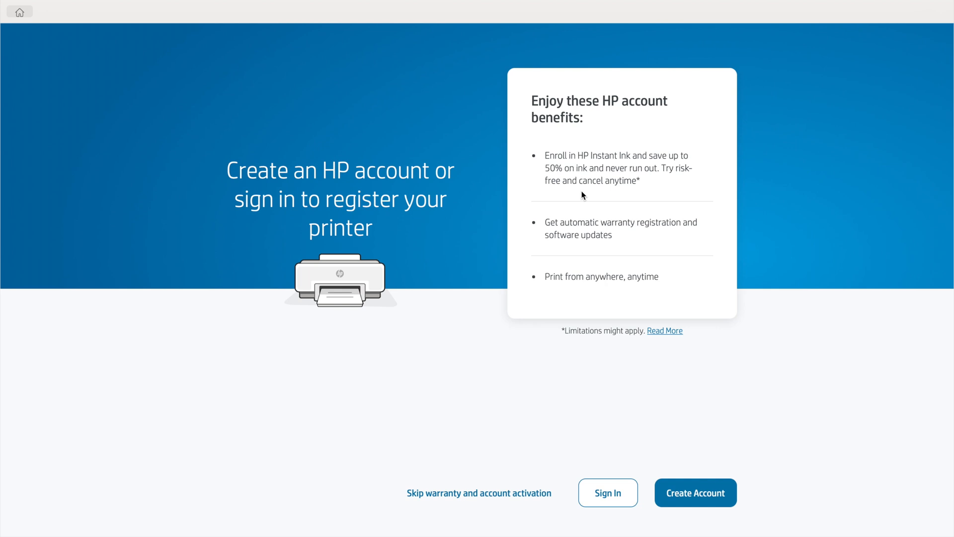
mouse_move(688, 424)
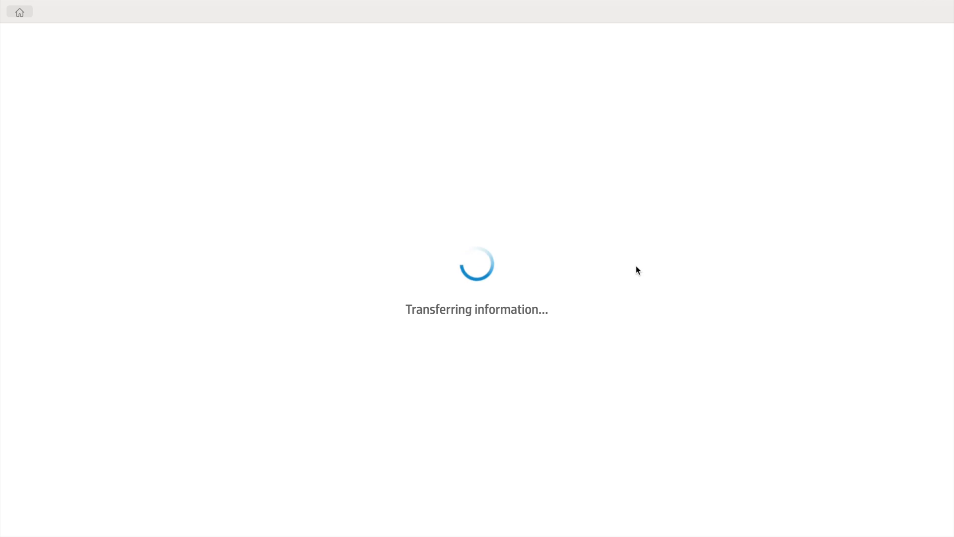
mouse_move(650, 324)
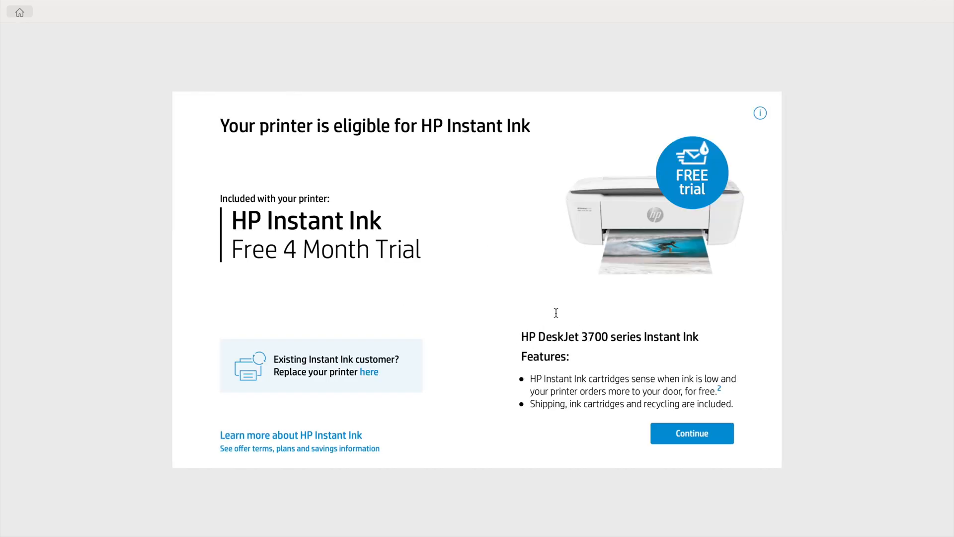
mouse_move(659, 317)
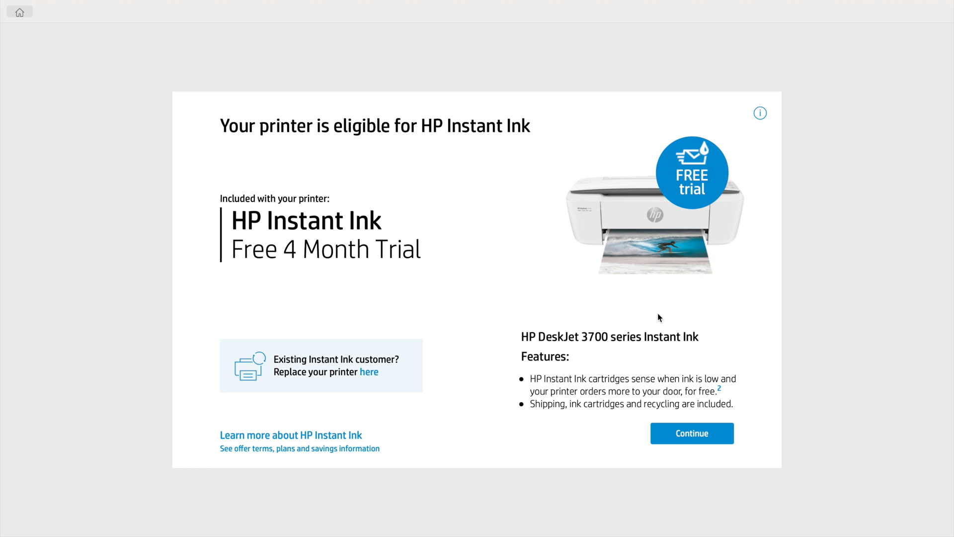
mouse_move(623, 326)
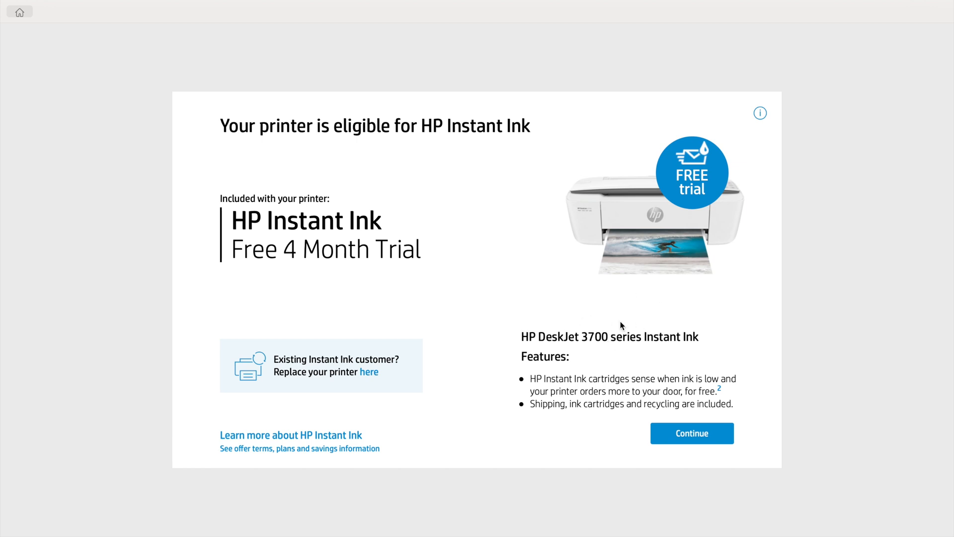
Step: Decline Instant Ink and answer the survey with 'In the home for work related use'
click(692, 432)
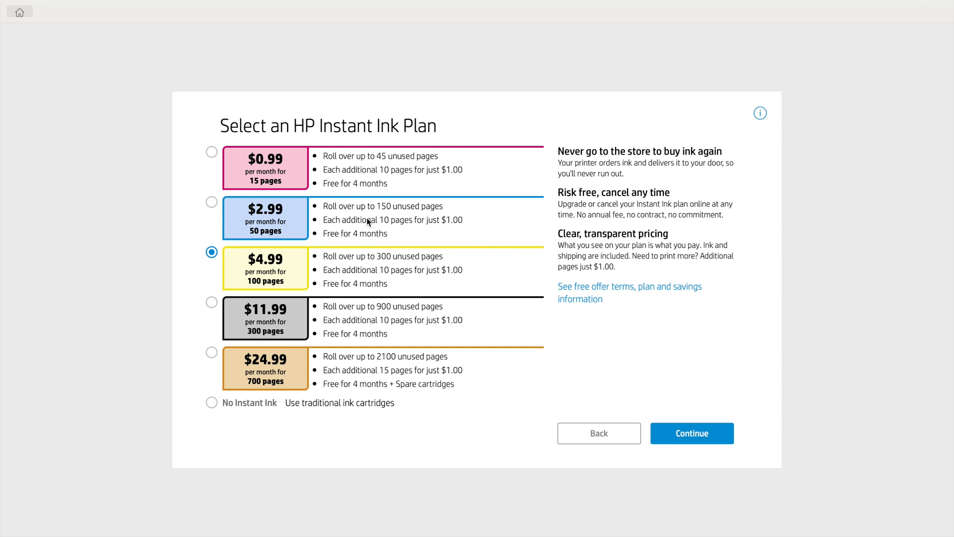
mouse_move(337, 265)
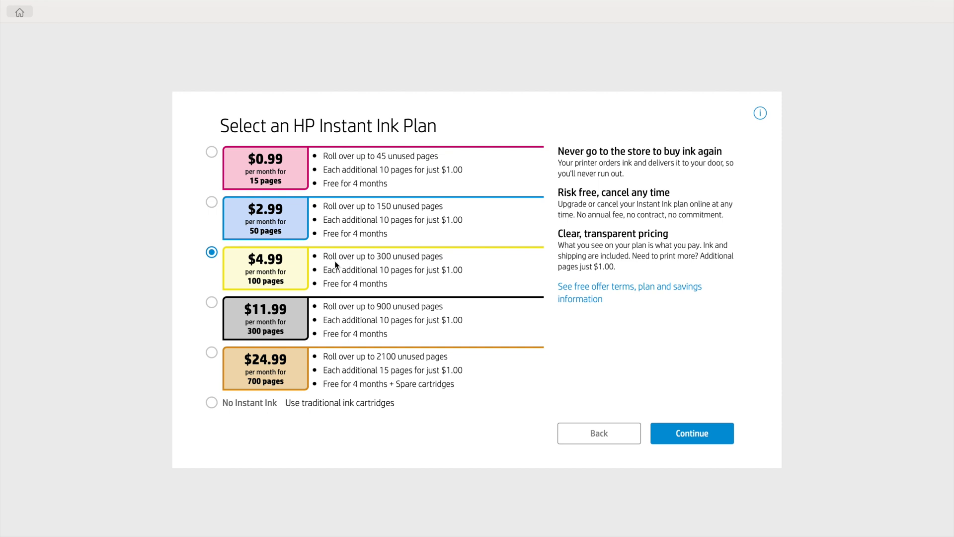
mouse_move(191, 447)
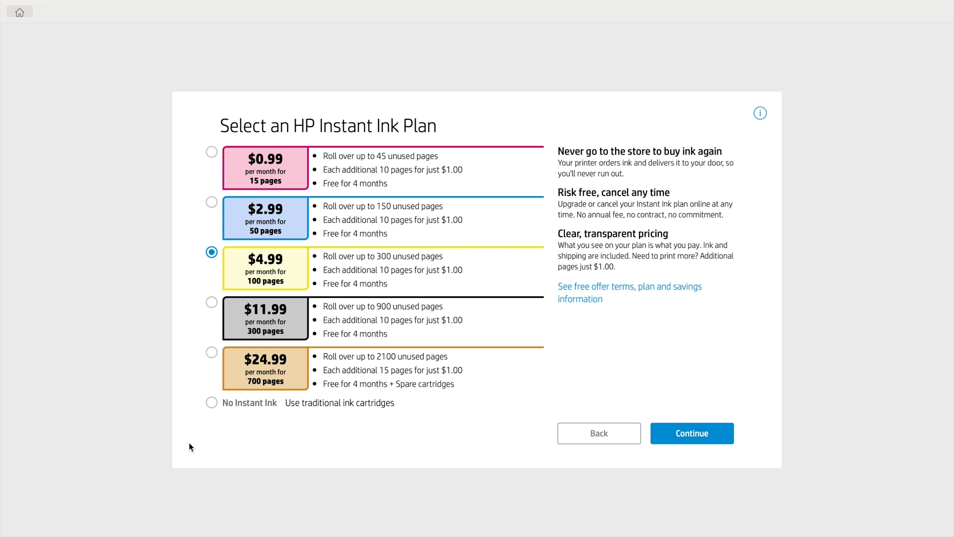
mouse_move(212, 402)
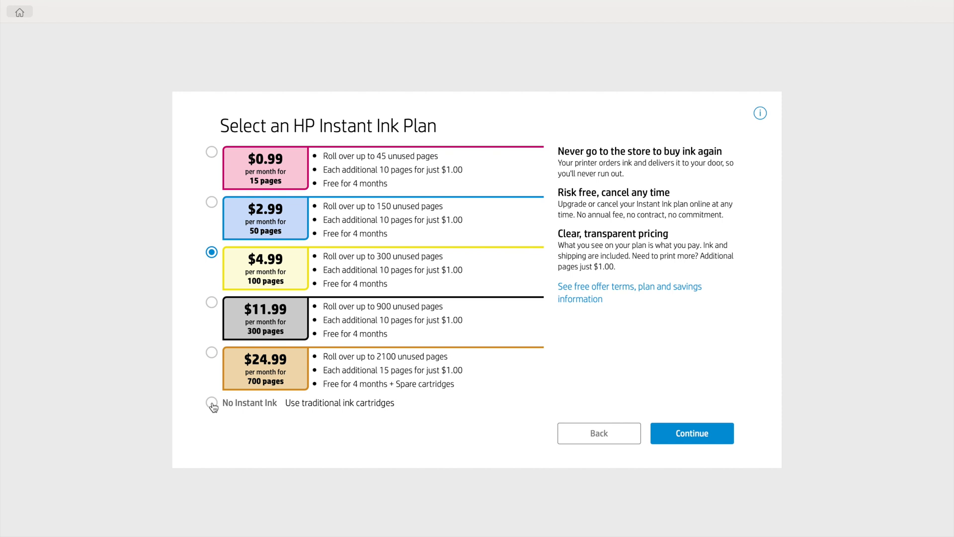
click(211, 404)
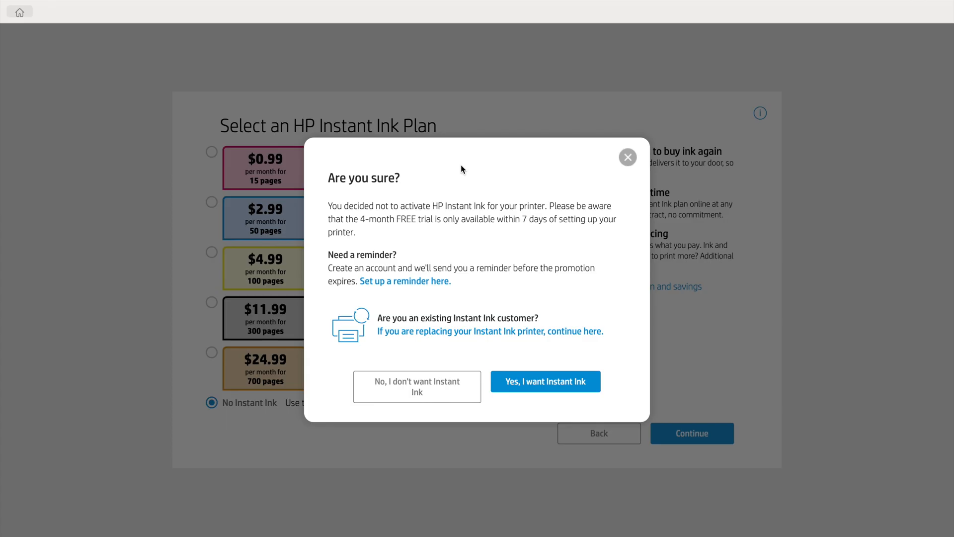
mouse_move(436, 226)
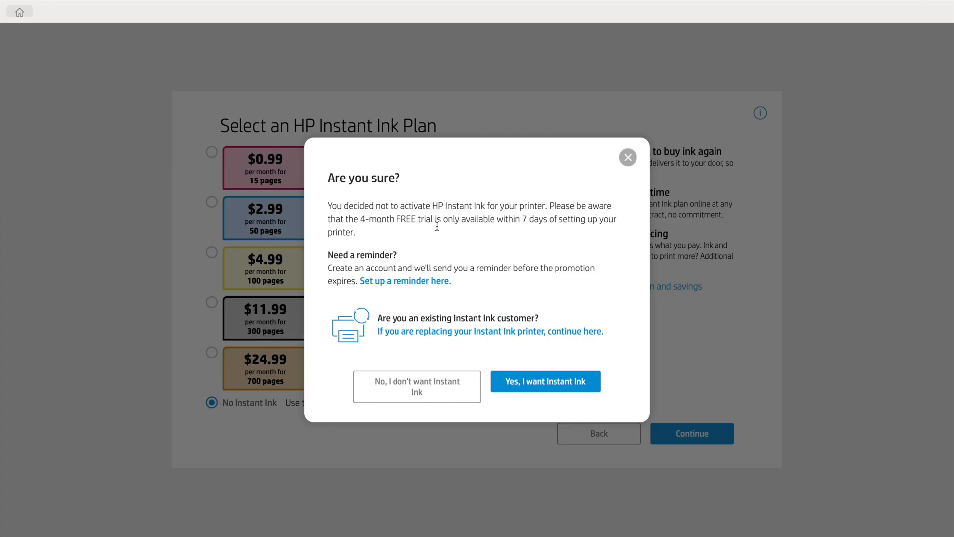
mouse_move(430, 261)
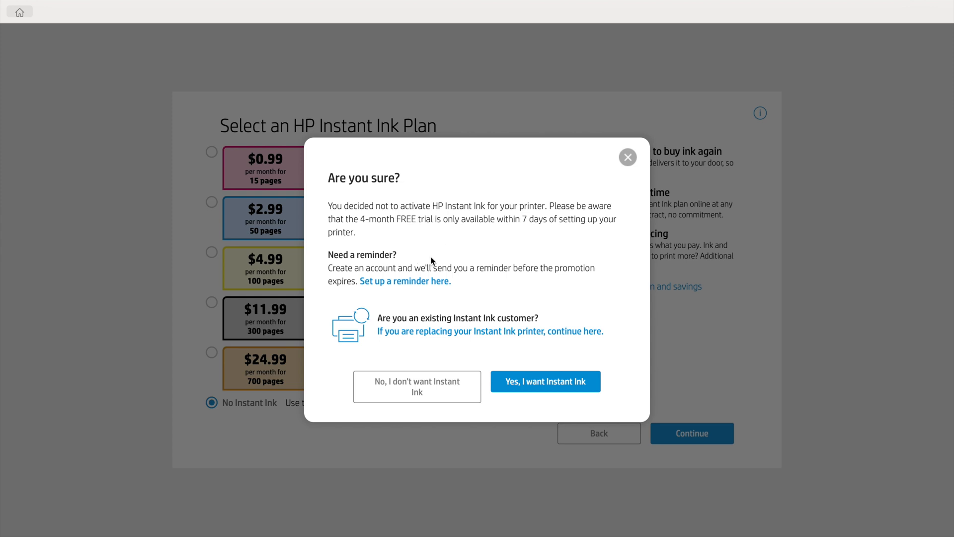
mouse_move(416, 387)
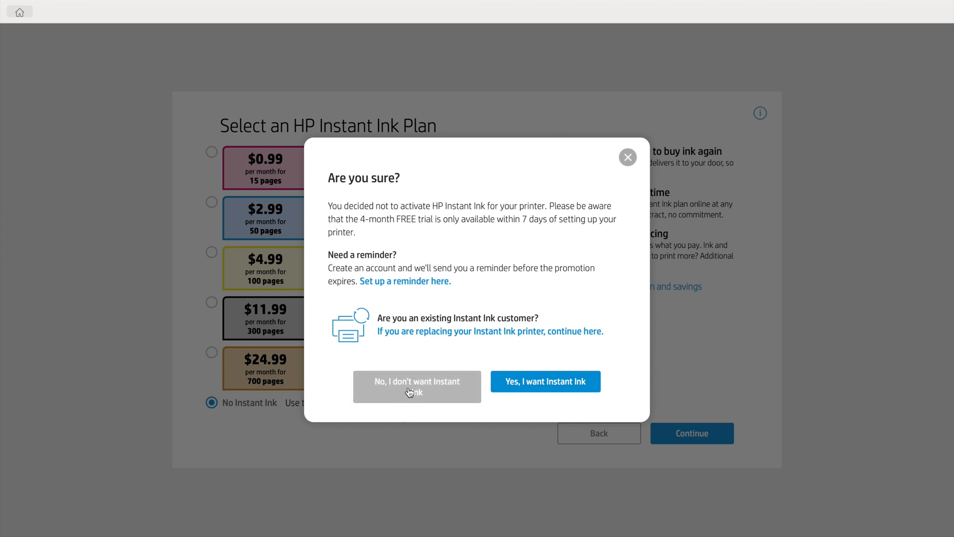
click(417, 387)
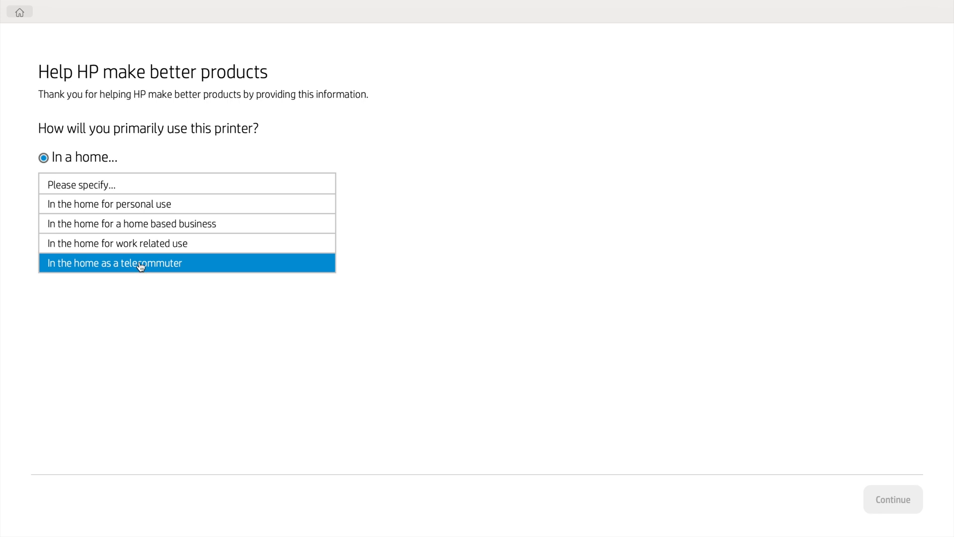
click(117, 243)
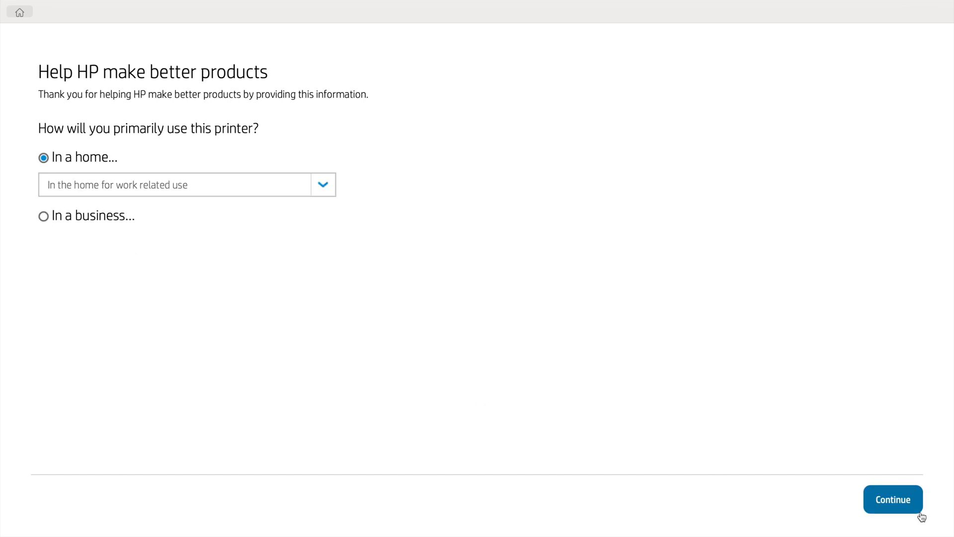
click(893, 499)
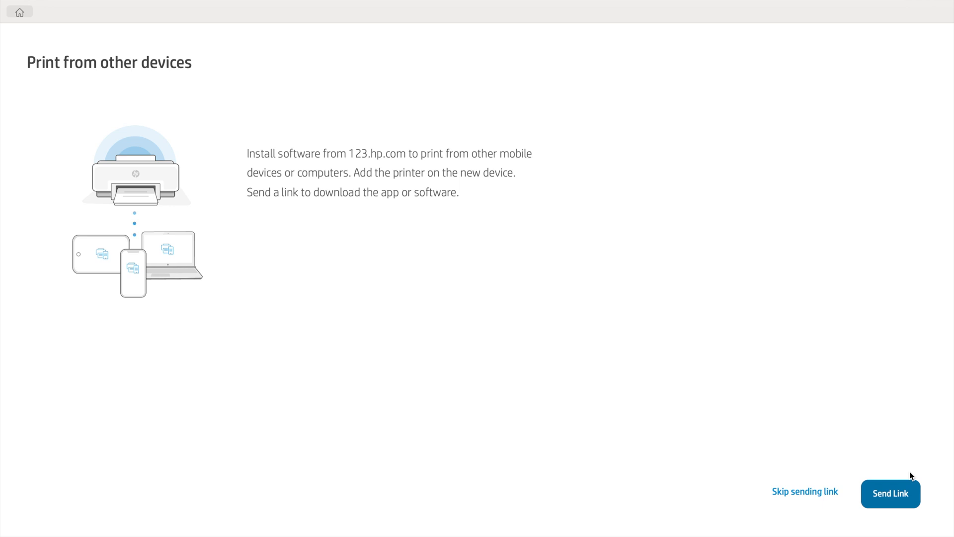
mouse_move(877, 434)
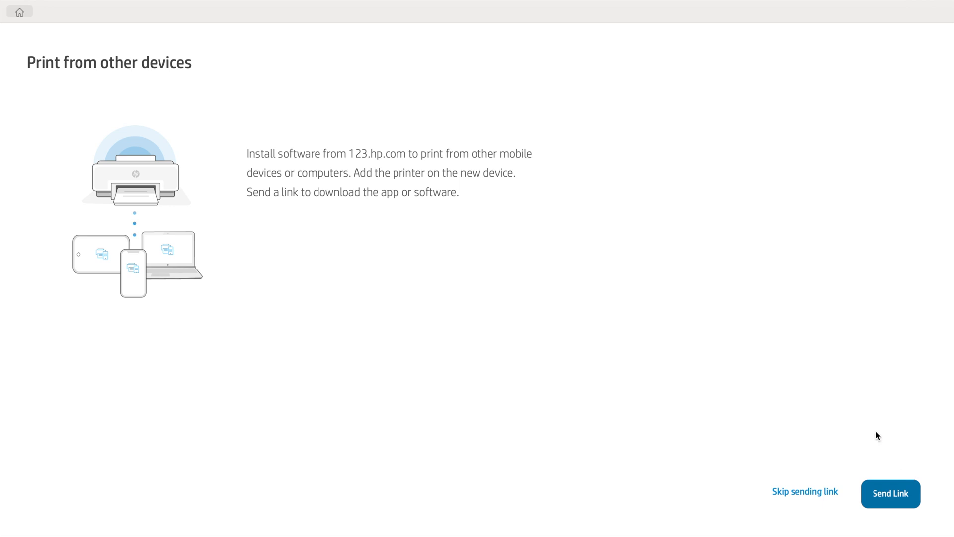
mouse_move(875, 430)
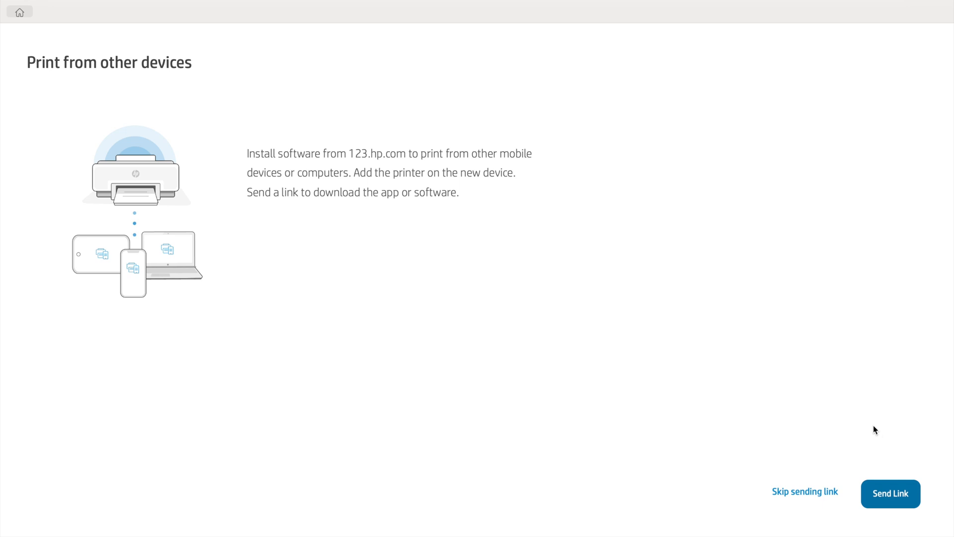
Step: Skip sending the app download link for printing from other devices
click(804, 491)
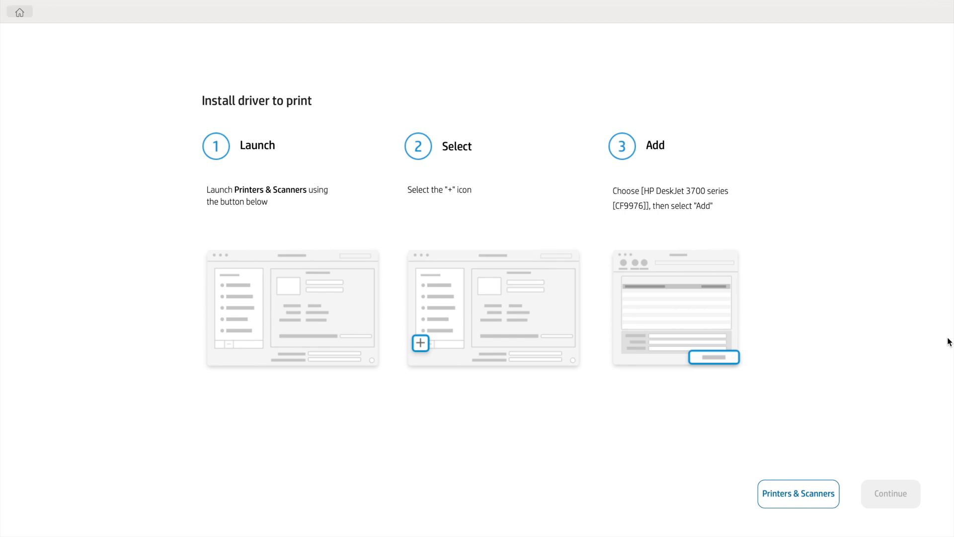
mouse_move(196, 346)
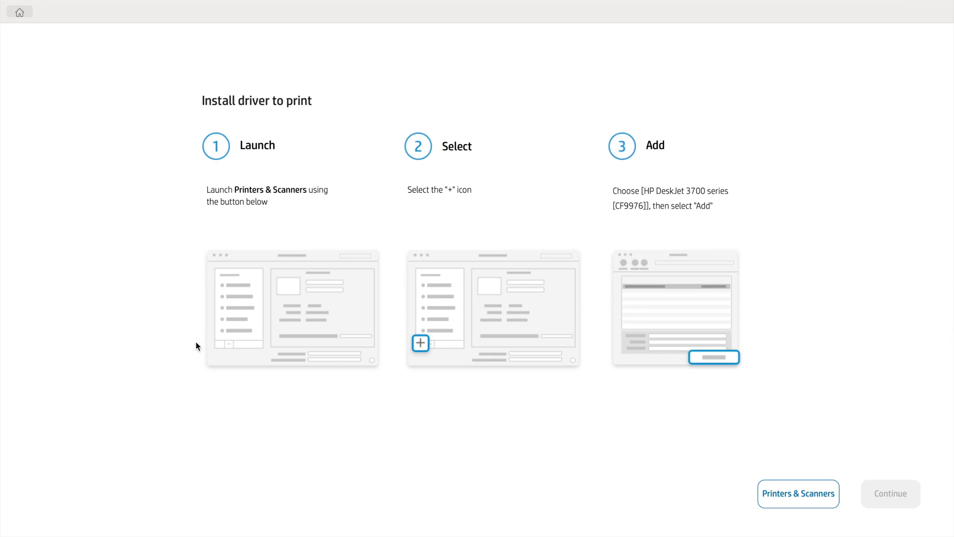
Step: Go to System Preferences > Printers & Scanners and close the HP Smart window
click(799, 494)
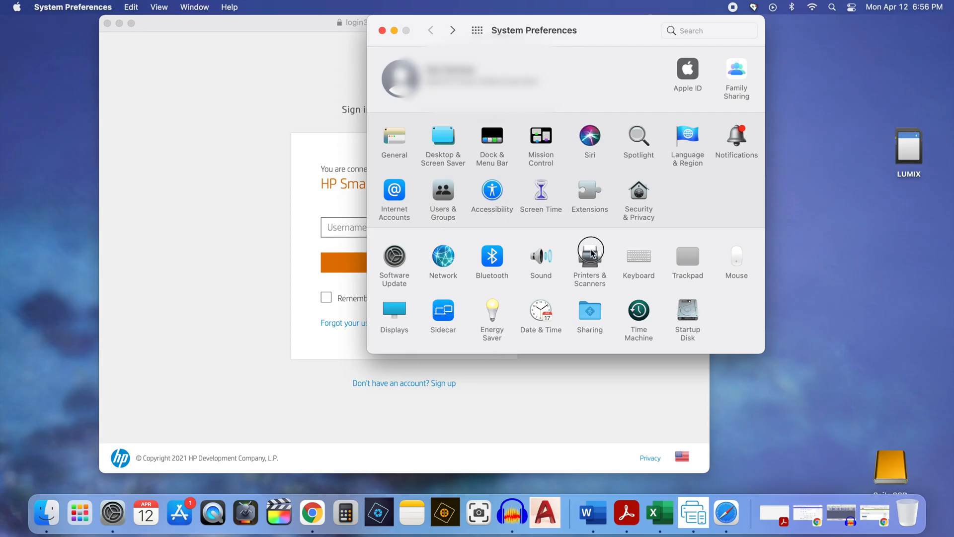
click(589, 255)
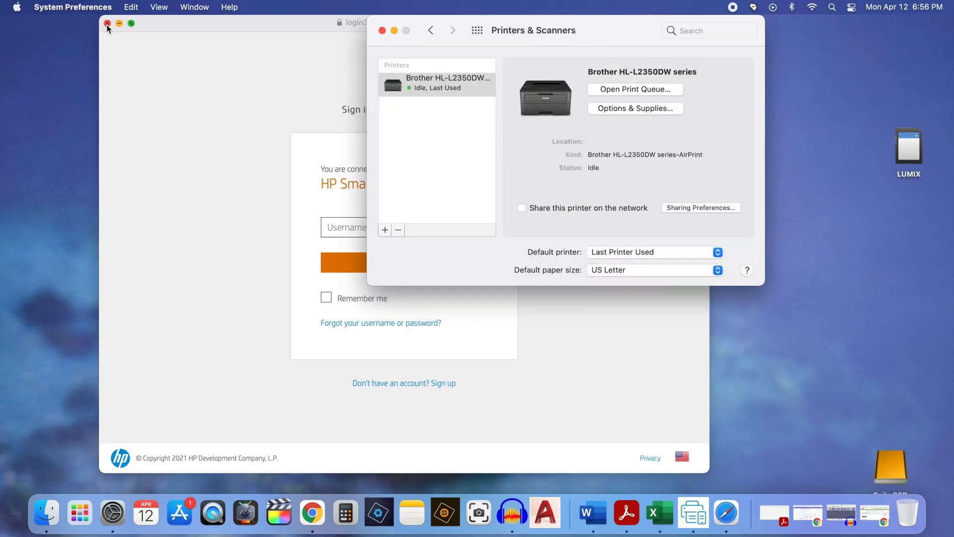
click(108, 28)
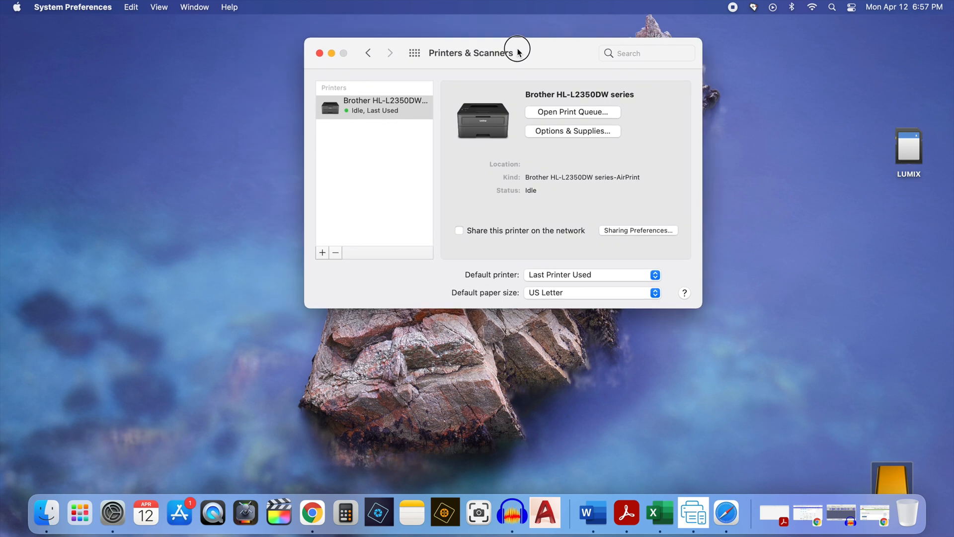
mouse_move(495, 210)
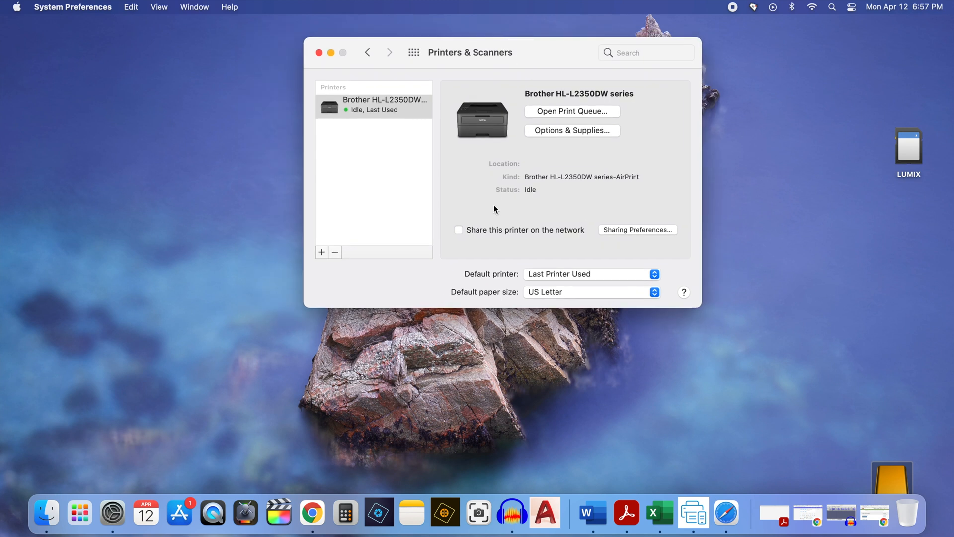
mouse_move(428, 121)
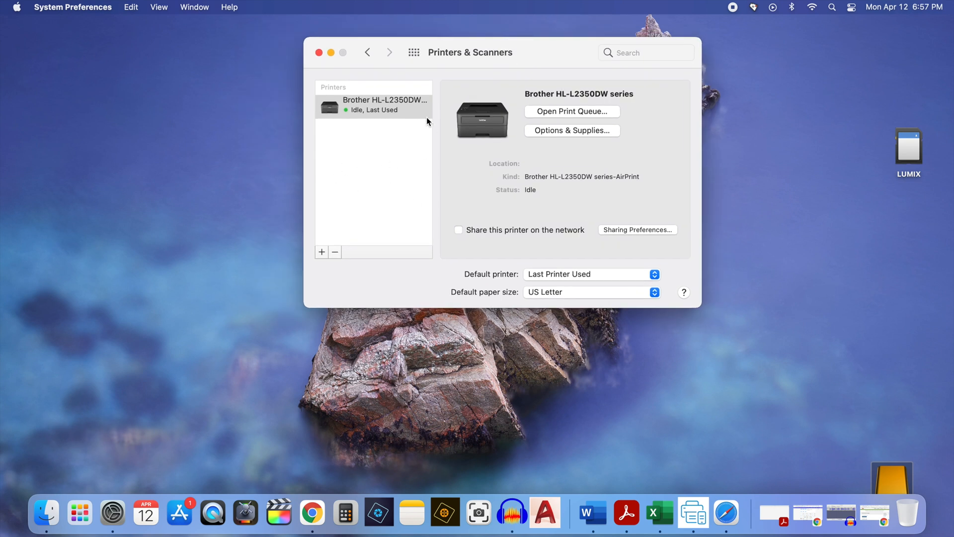
mouse_move(385, 117)
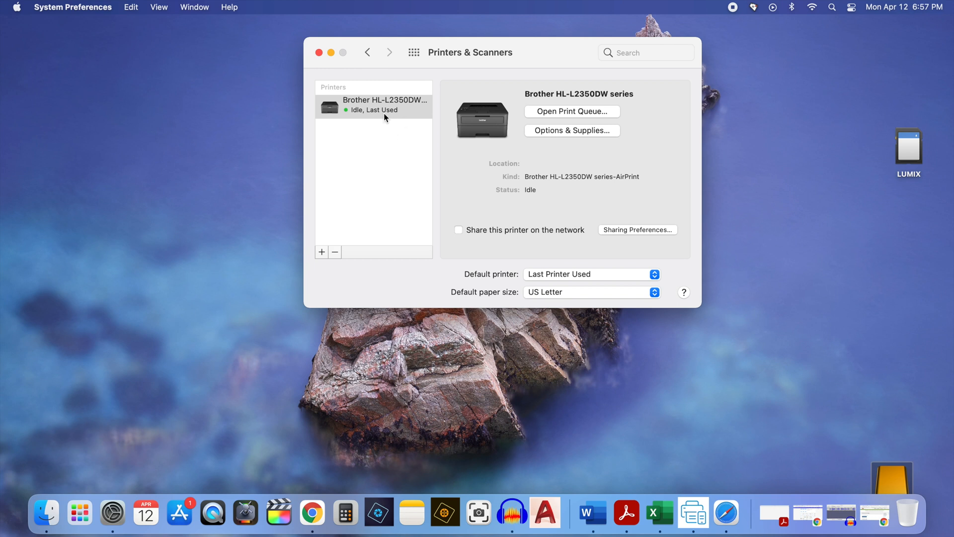
mouse_move(395, 120)
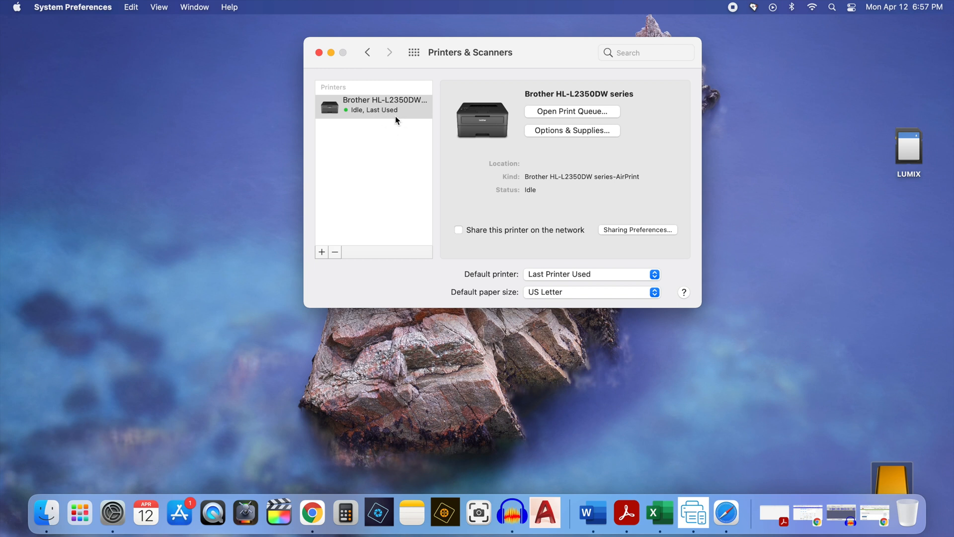
mouse_move(321, 252)
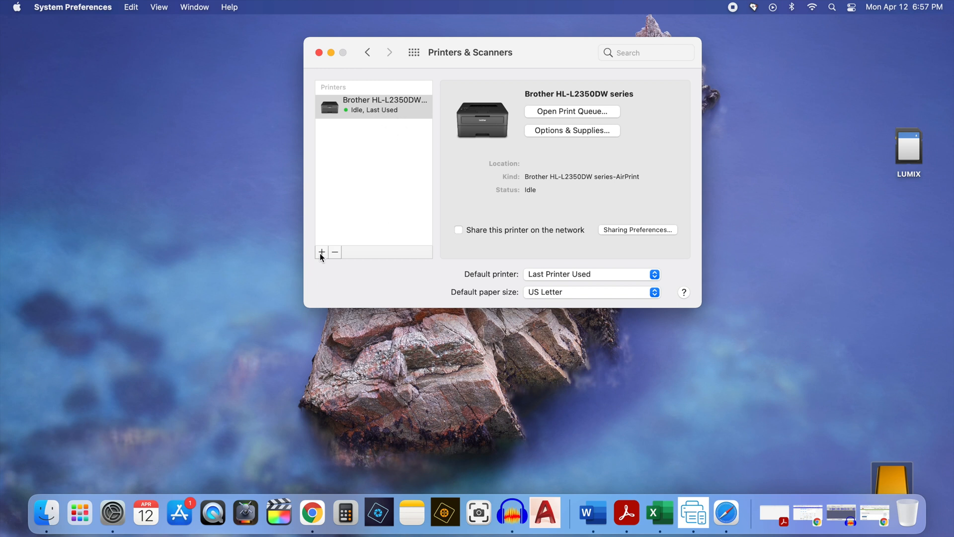
mouse_move(321, 251)
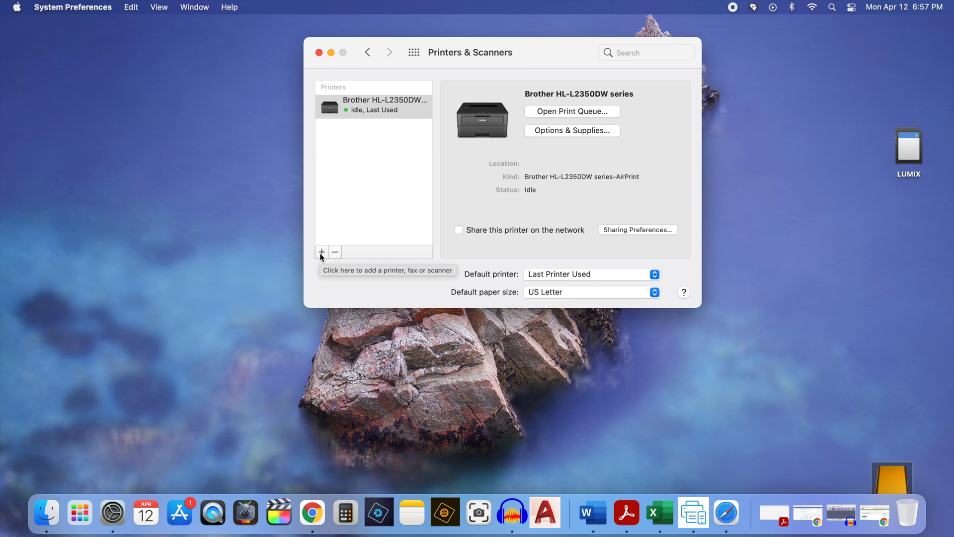
Step: Add the HP DeskJet 3700 series [CF9976] printer via Secure AirPrint to the printer list
click(321, 251)
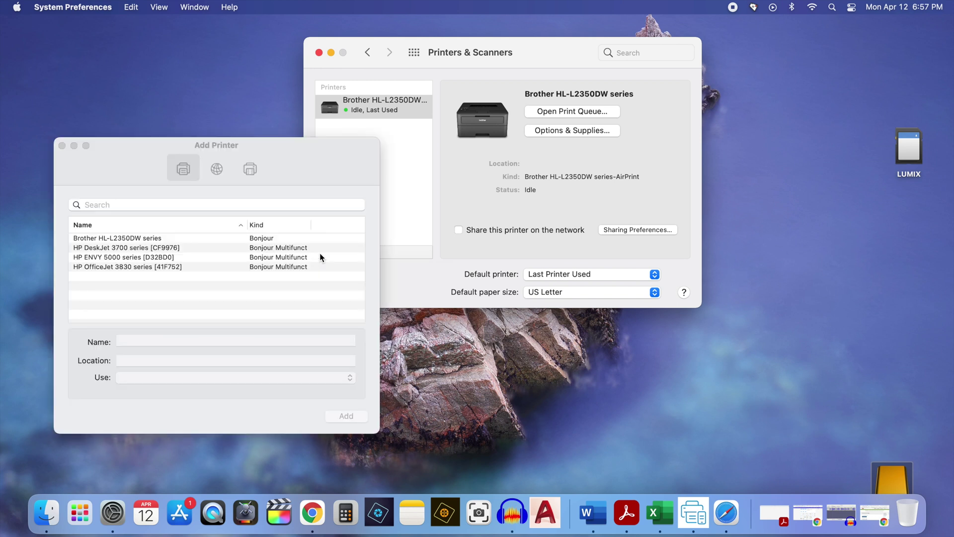
mouse_move(196, 304)
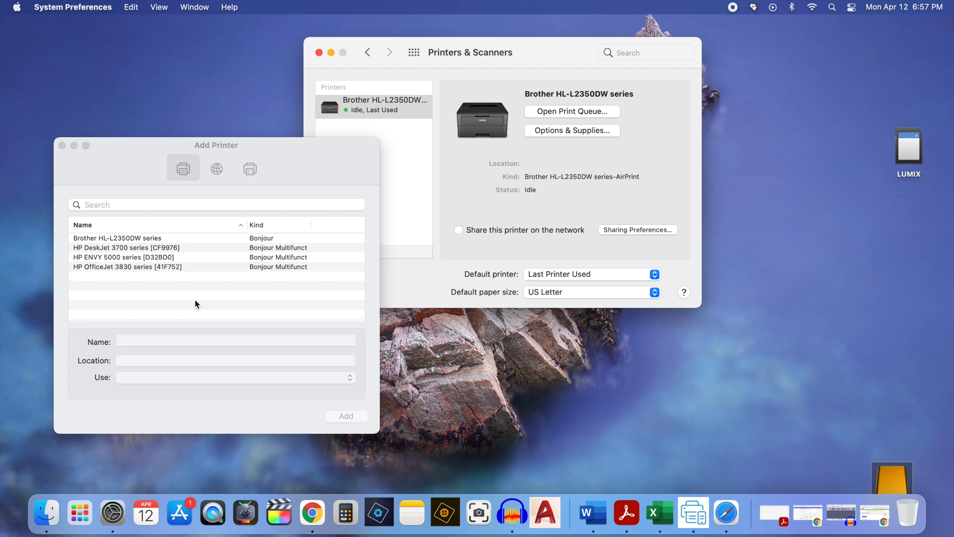
mouse_move(131, 255)
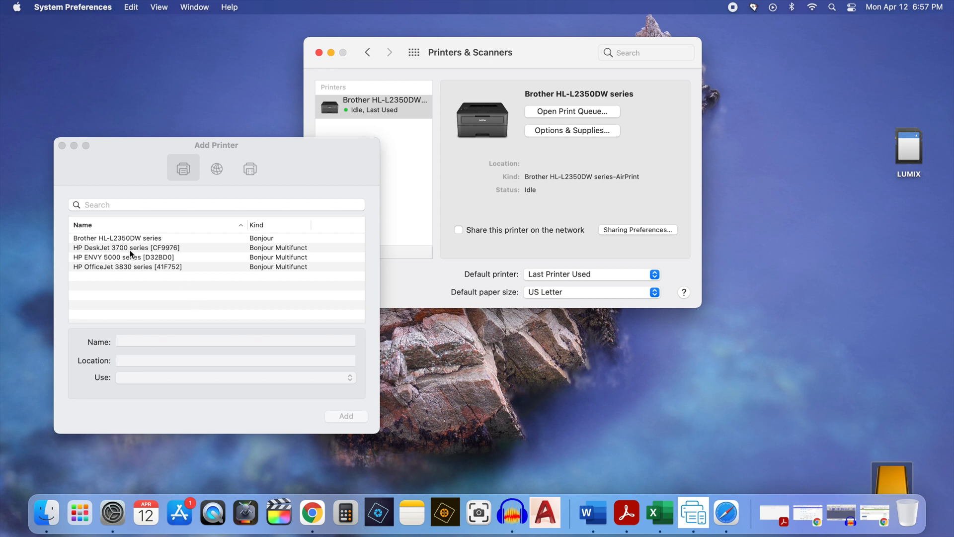
mouse_move(87, 254)
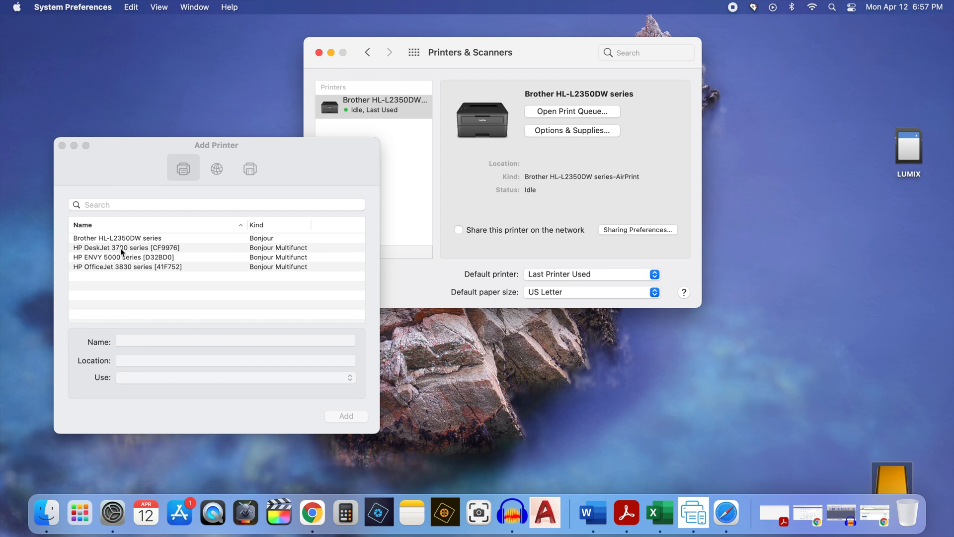
click(126, 247)
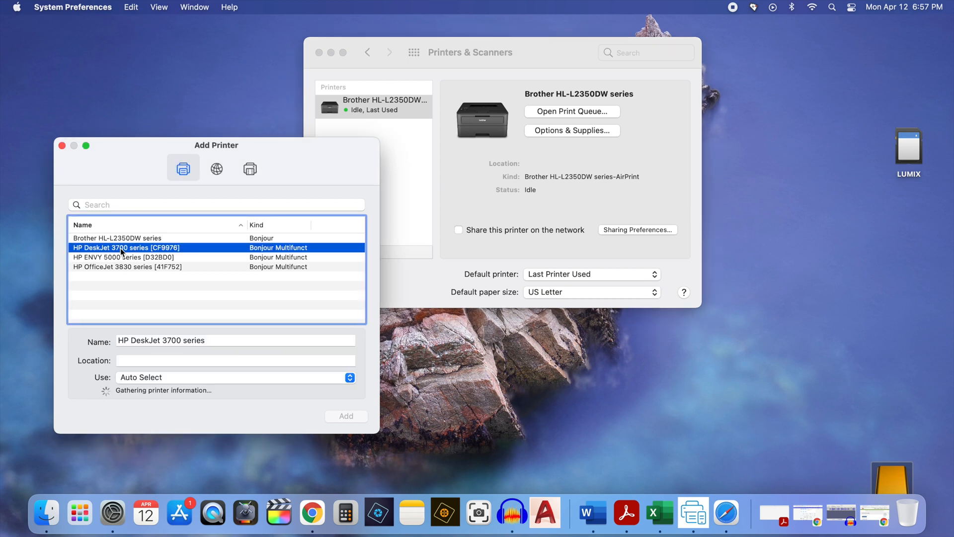
mouse_move(140, 270)
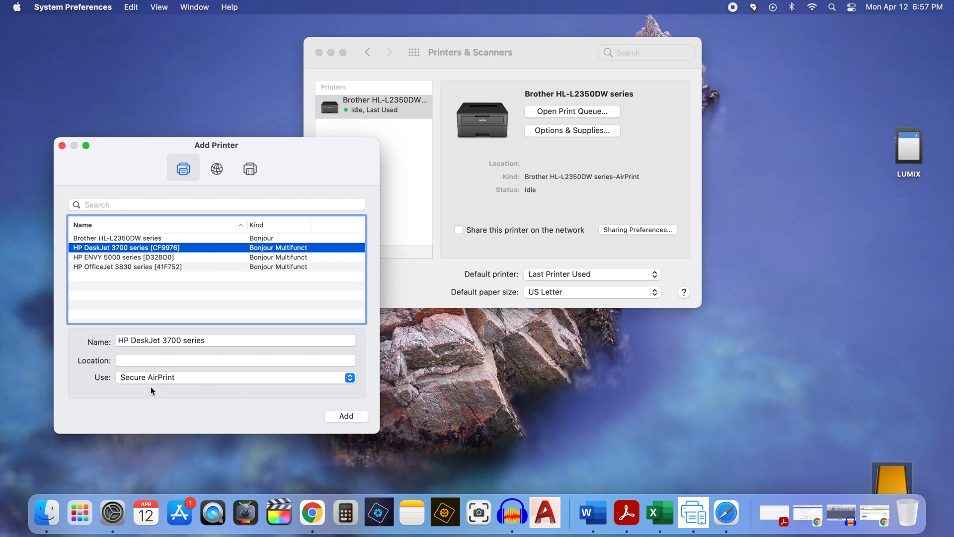
click(346, 416)
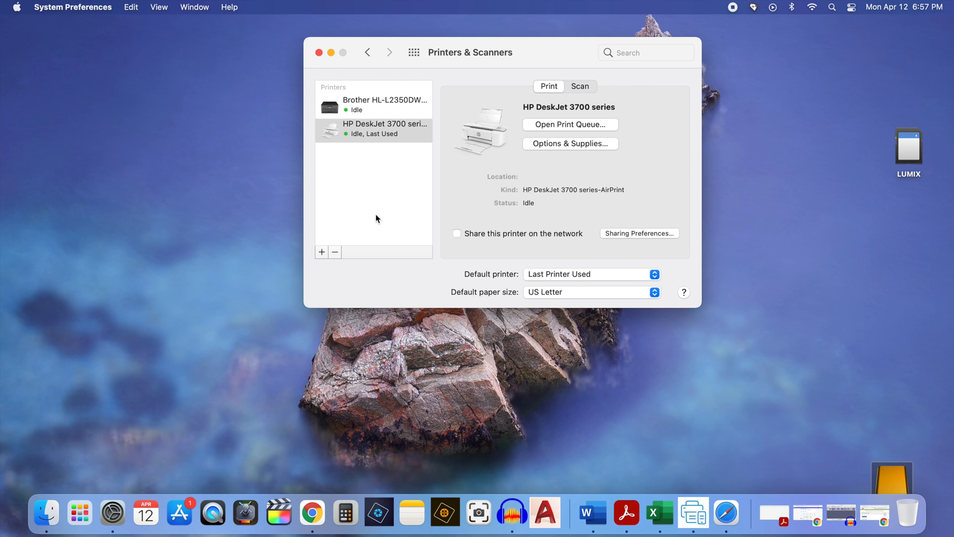
mouse_move(692, 512)
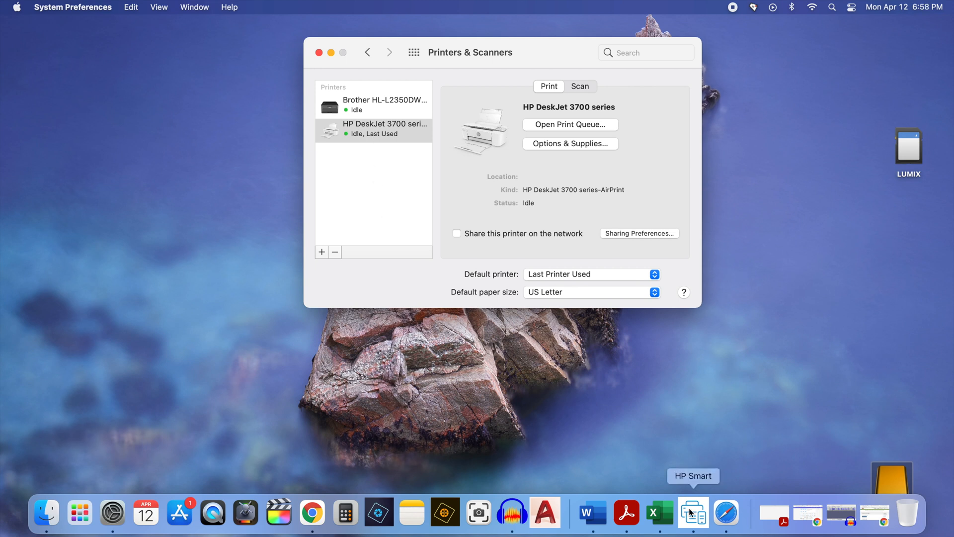
Step: Return to HP Smart and continue past the Install driver to print page to setup complete
click(692, 513)
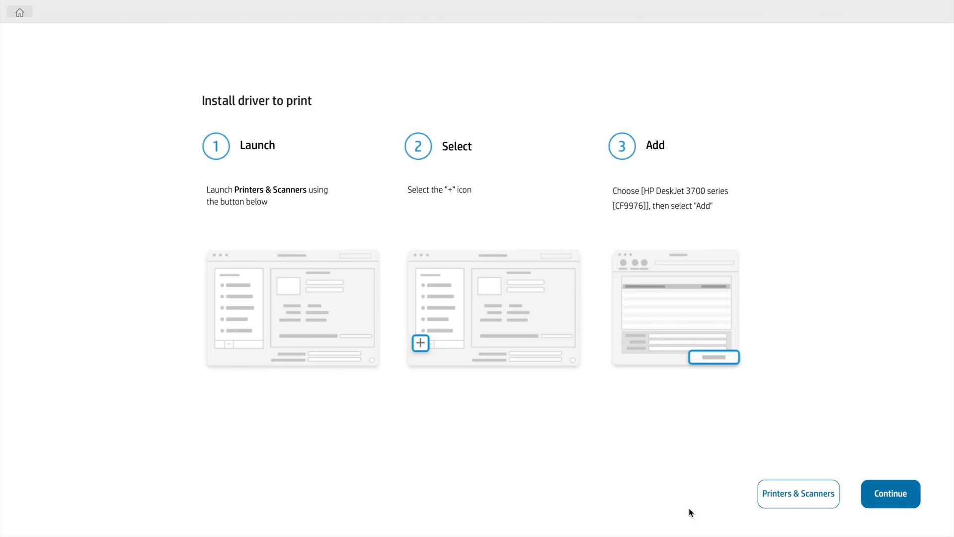
mouse_move(891, 495)
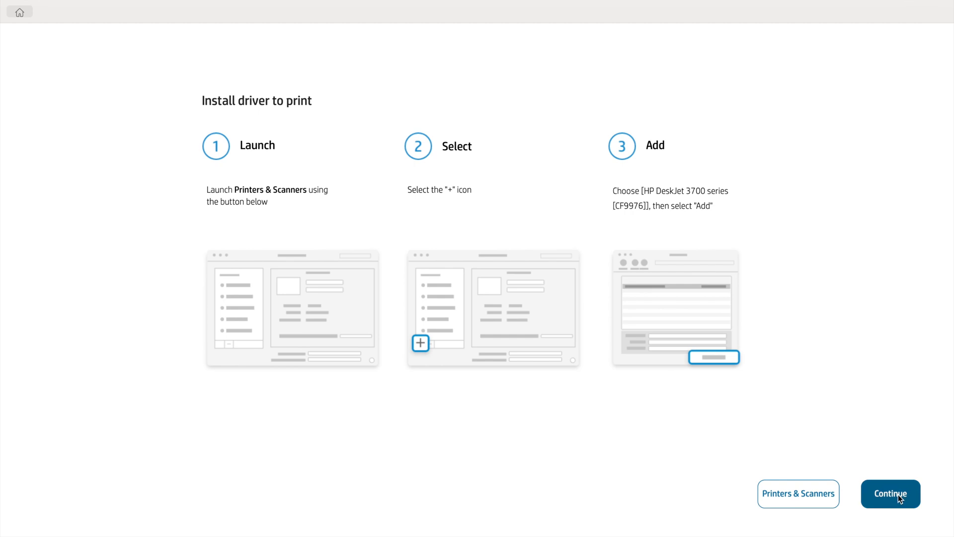
click(890, 494)
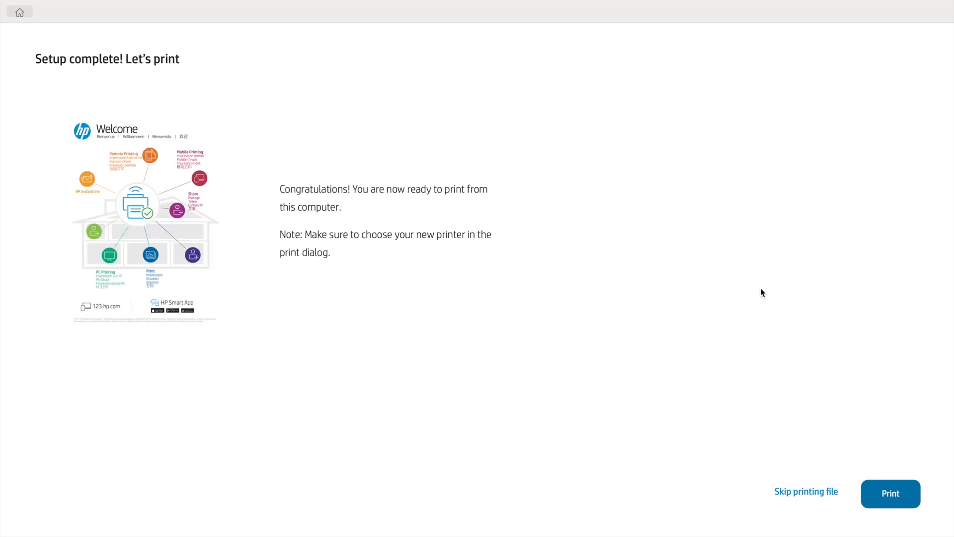
mouse_move(413, 141)
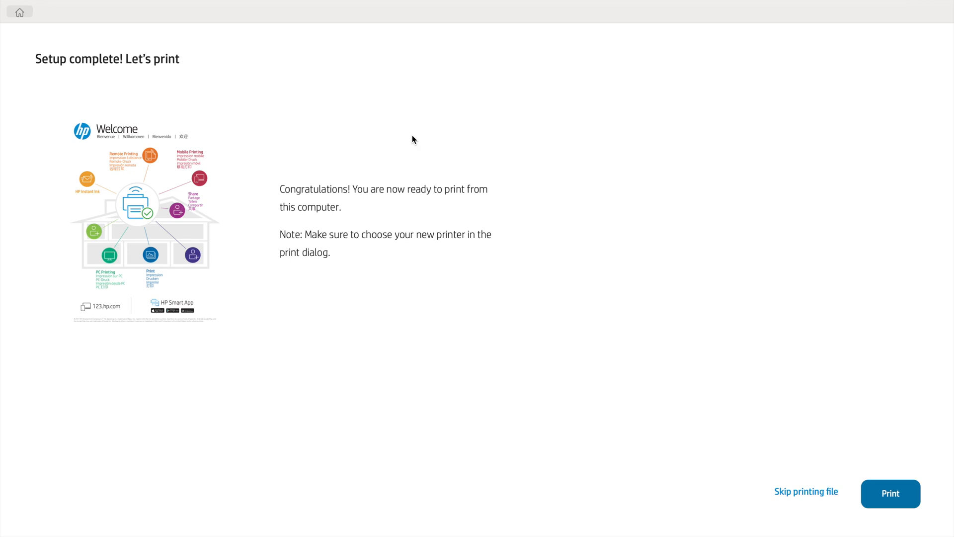
mouse_move(490, 223)
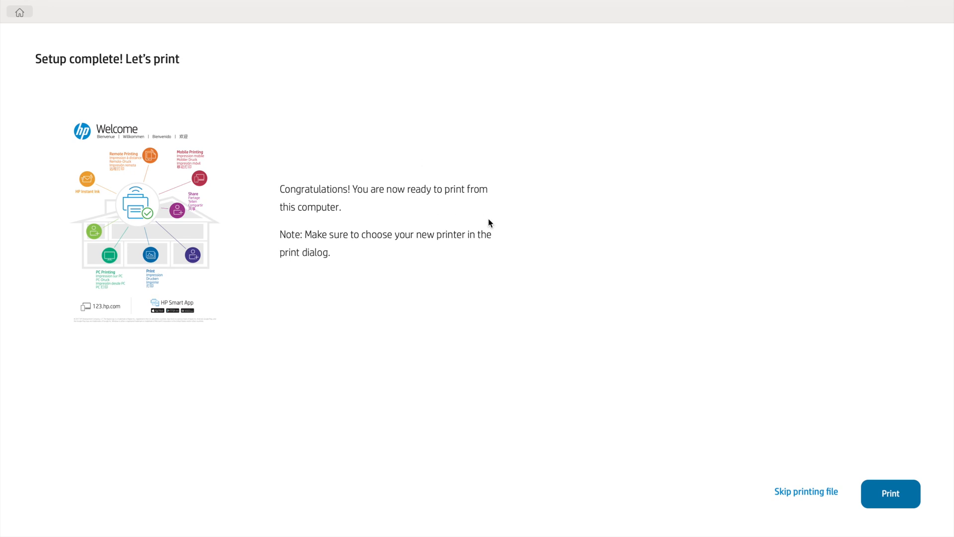
mouse_move(882, 521)
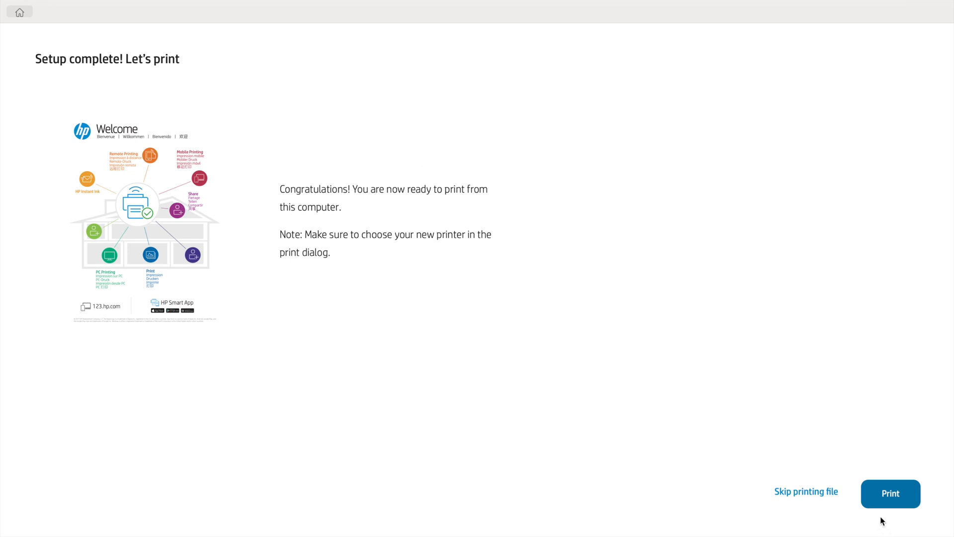
Step: Skip printing the welcome file so the home screen shows HP DeskJet 3700 series as Ready
click(807, 492)
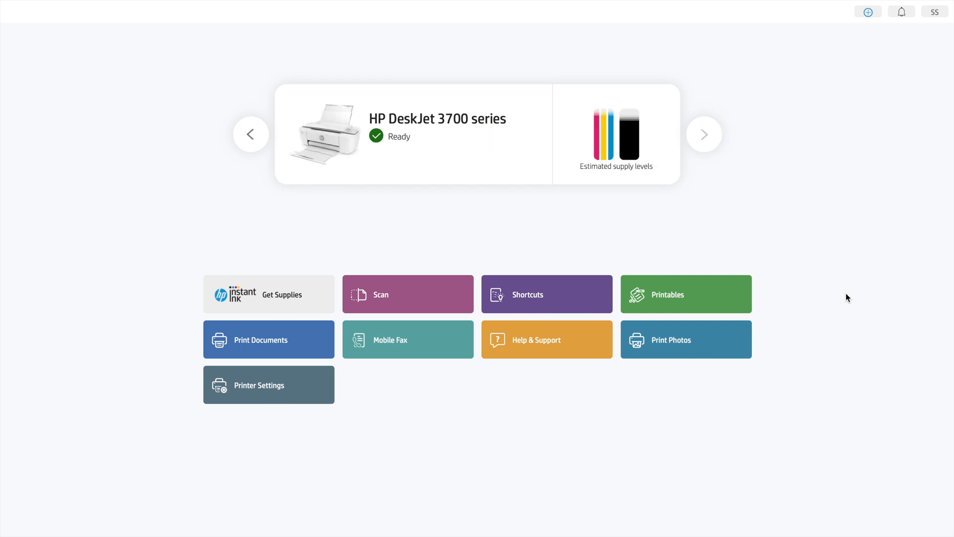
mouse_move(379, 159)
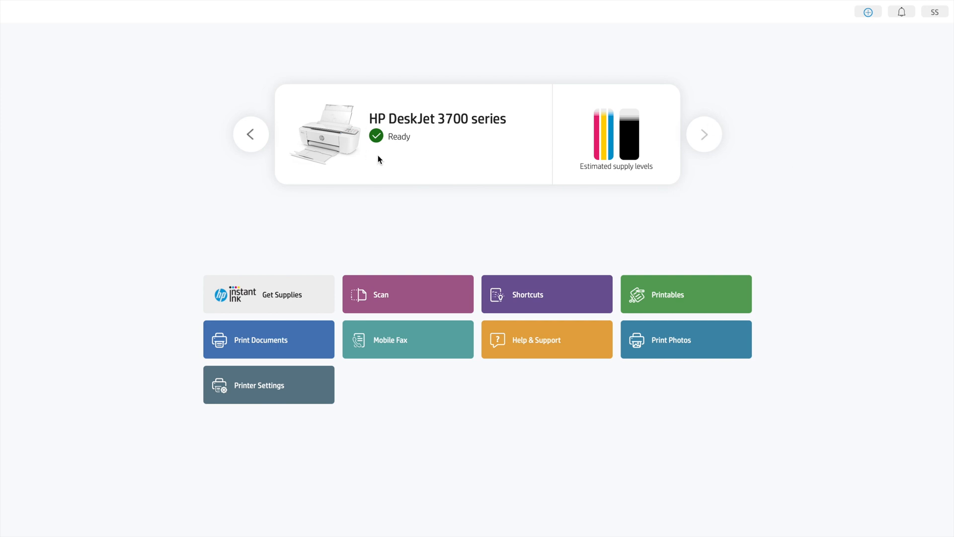
mouse_move(434, 167)
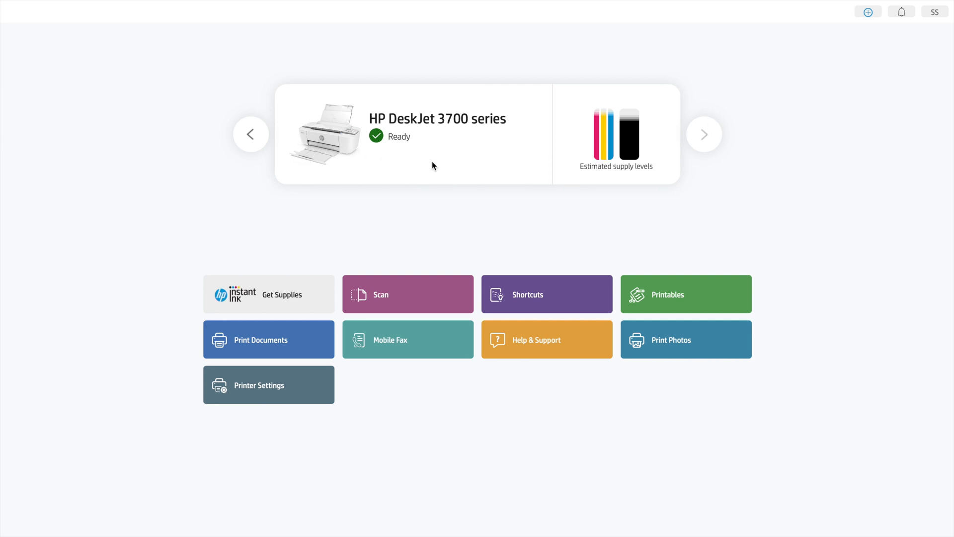
mouse_move(406, 167)
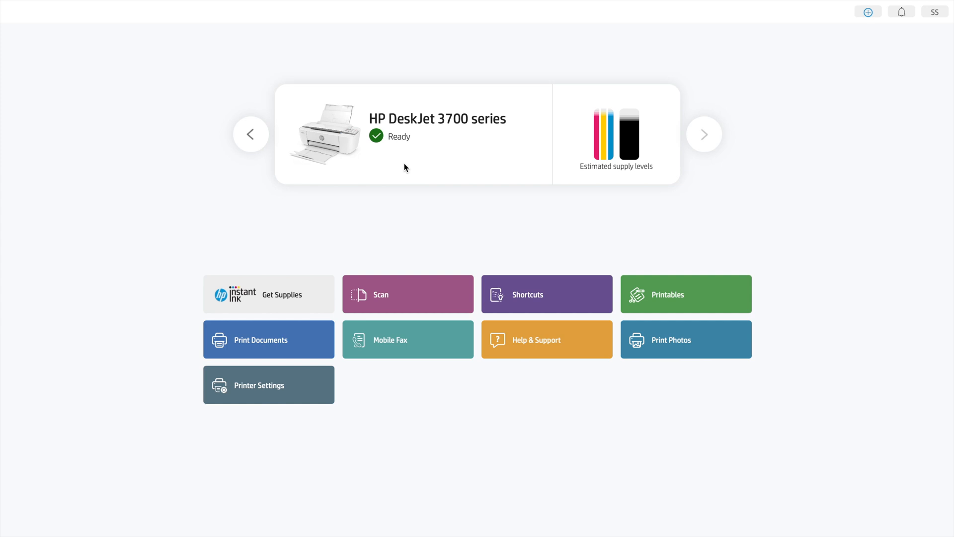